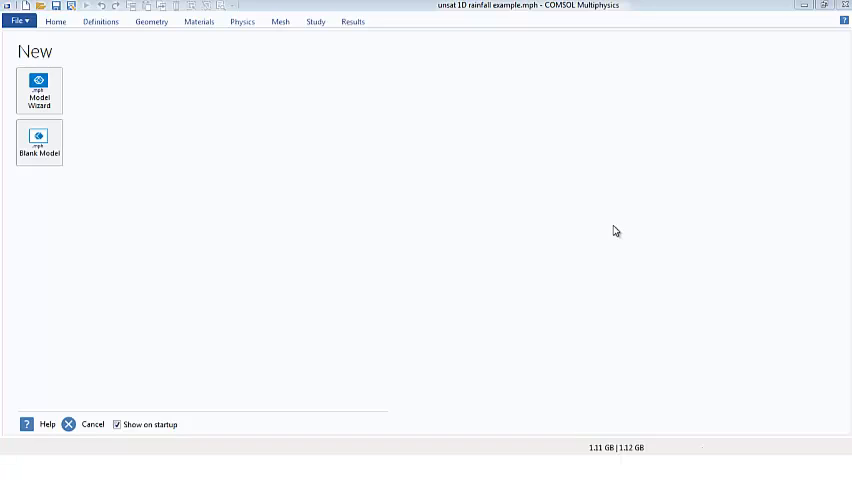
- Build a 1D model via the Model Wizard with Richards' Equation (dl) and a Time Dependent study
click(38, 90)
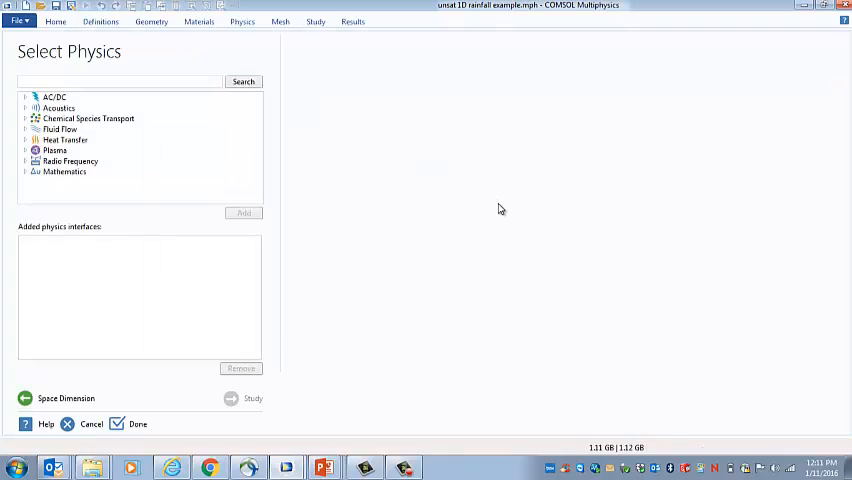
mouse_move(150, 162)
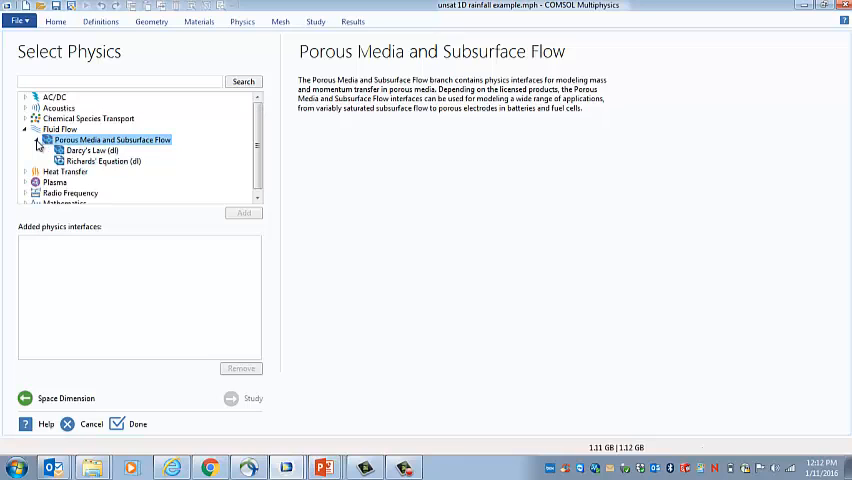
click(254, 398)
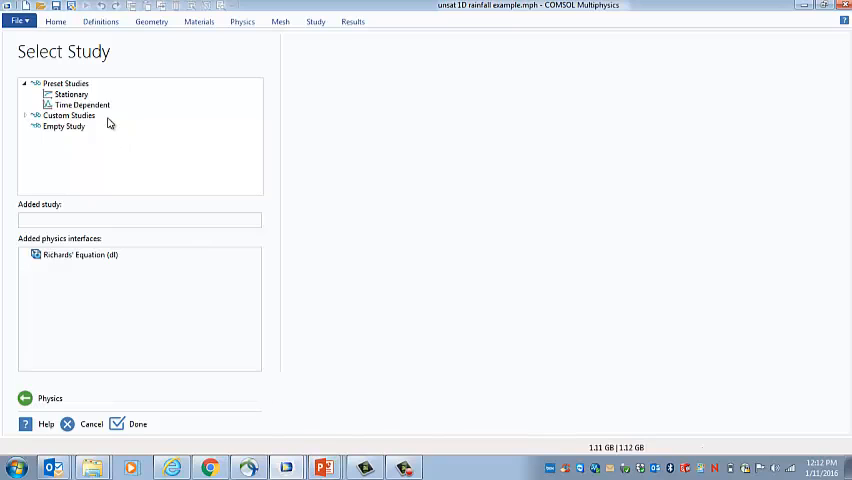
click(82, 105)
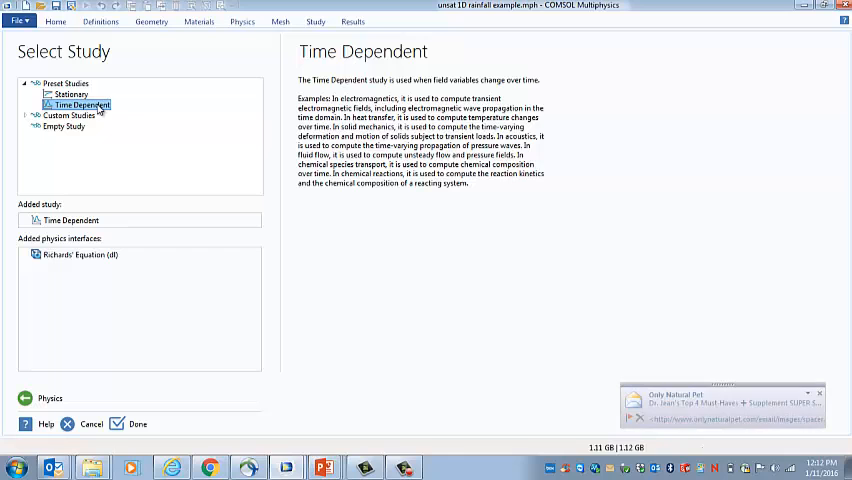
click(137, 424)
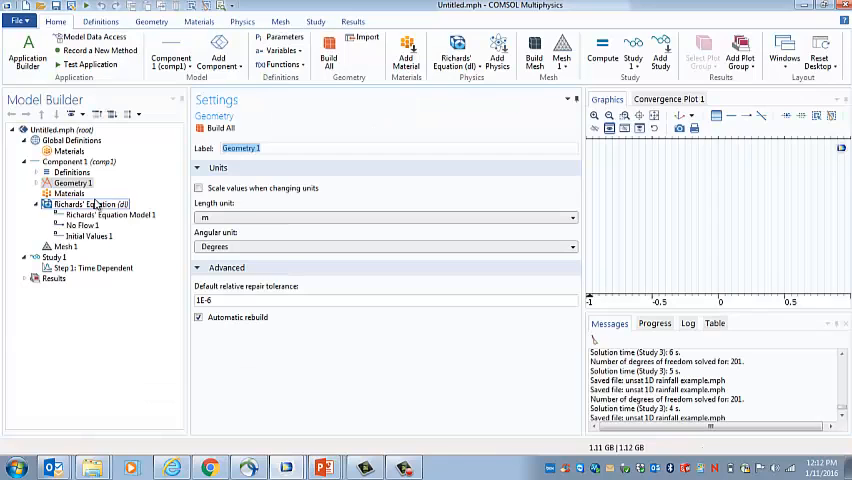
- Add an Interval with left endpoint 0 and right endpoint 0.7 and build it
click(73, 183)
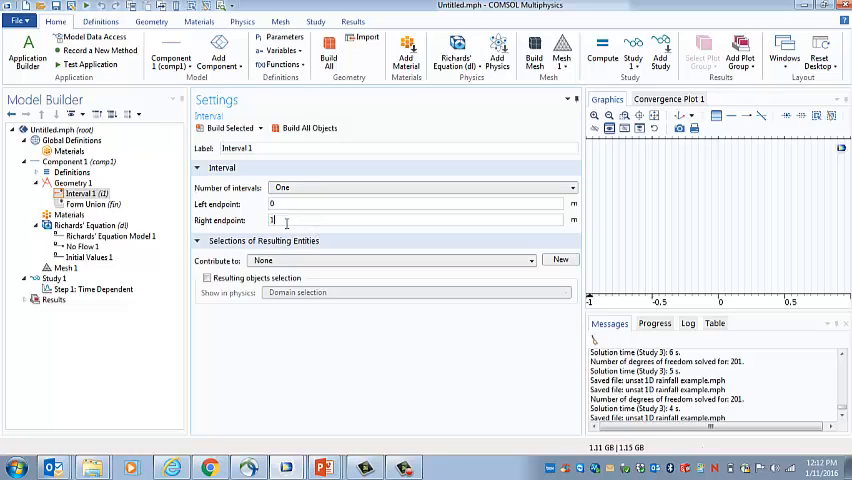
text(0.7)
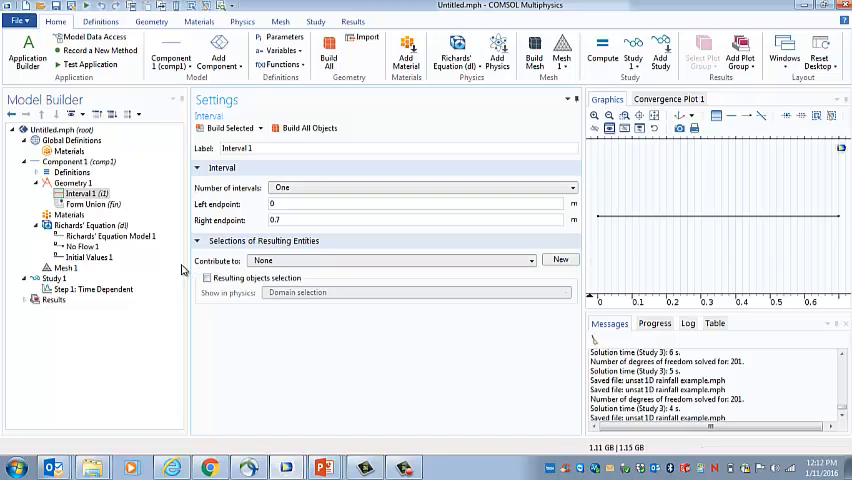
- Add a Variables node under Definitions, declining to overwrite the existing parameters file
right_click(64, 172)
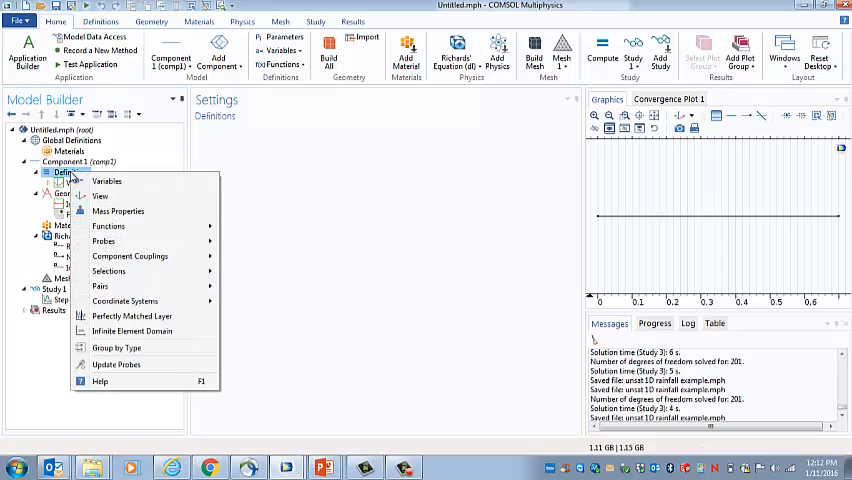
click(106, 181)
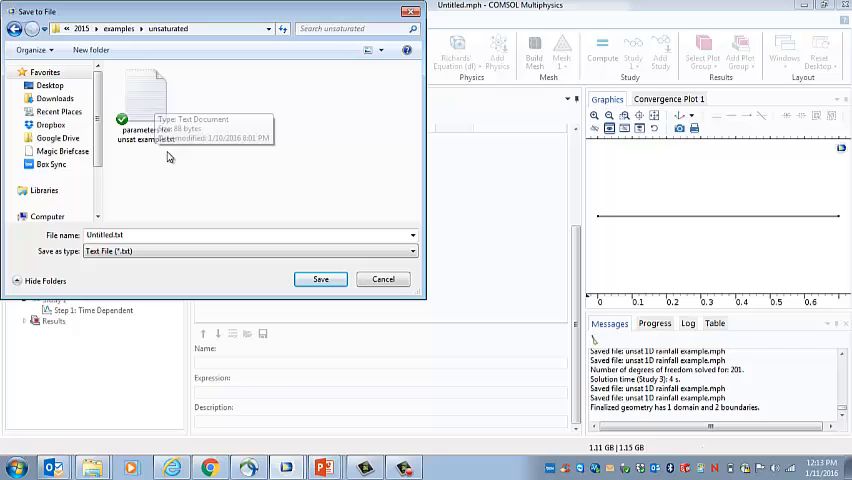
click(320, 279)
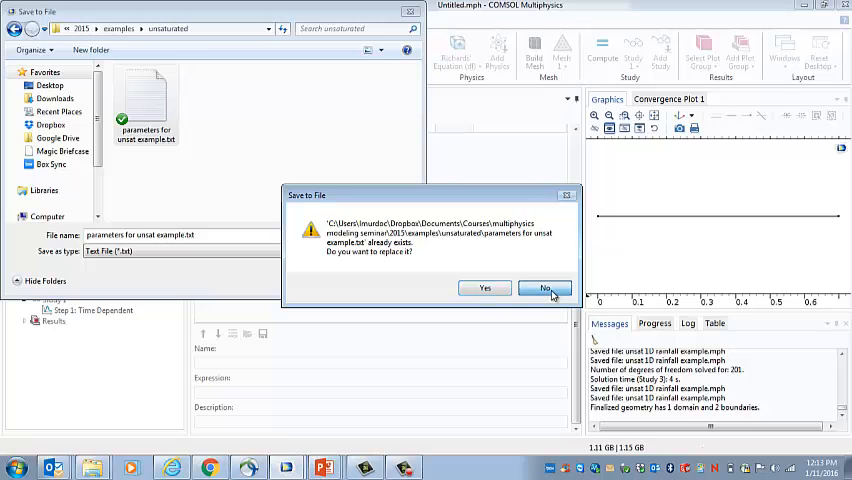
click(546, 288)
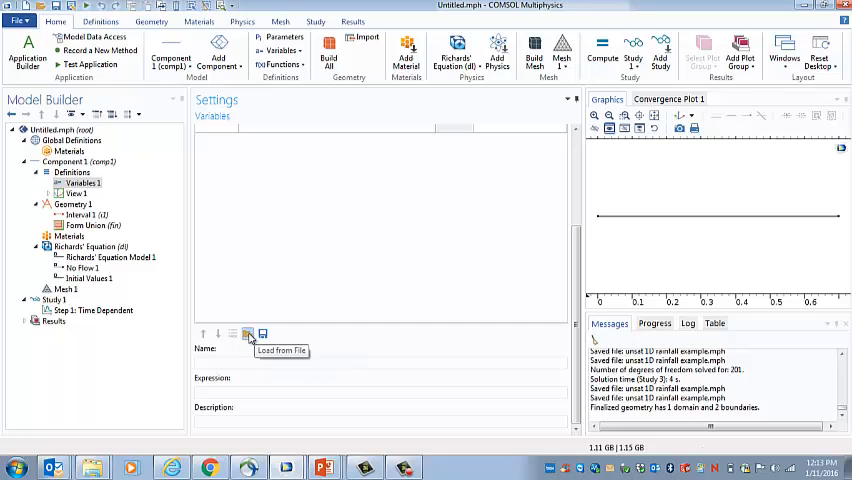
- Load the soil parameters (K, theta_s, theta_r, n, alpha, el, soil_compress, rho_w) into Variables 1 from the unsat example file
click(247, 334)
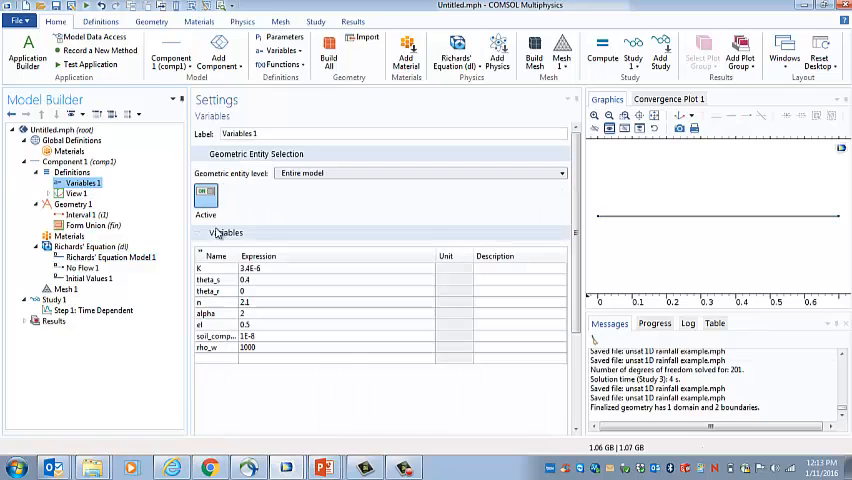
click(110, 257)
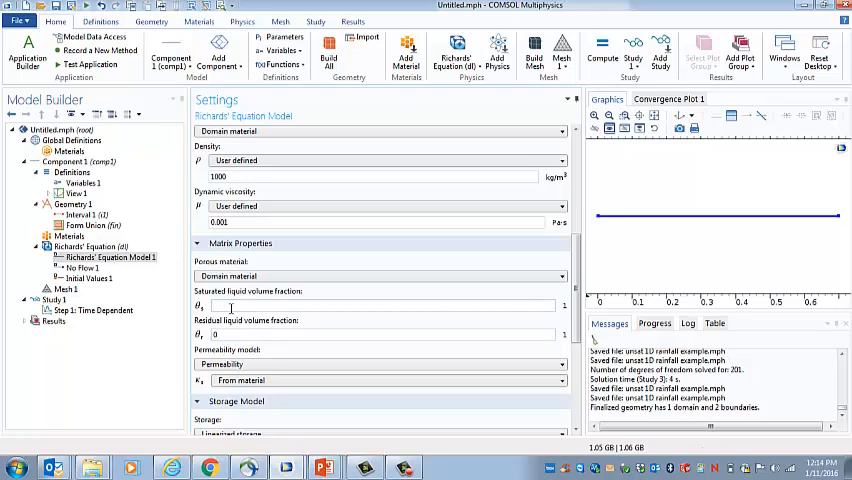
- Set saturated fraction theta_s, fluid compressibility 4e-10[1/Pa] and matrix compressibility soil_compress in the Richards' model
text(thetas)
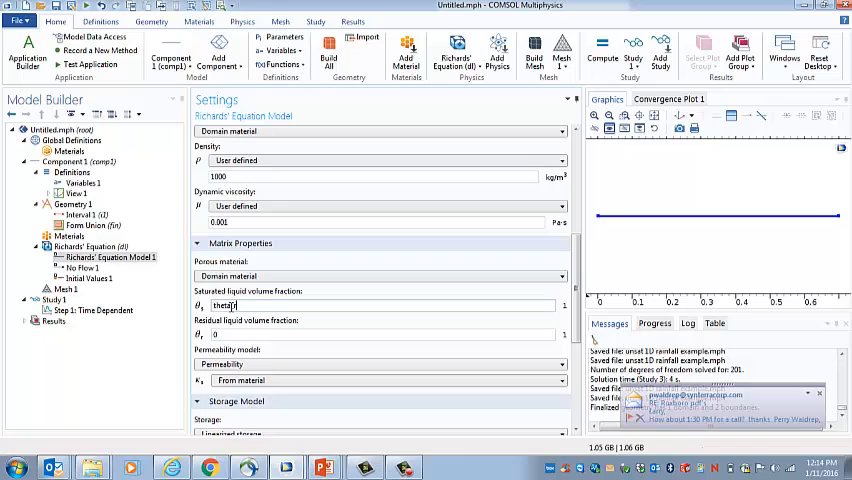
click(380, 334)
text(theta_s)
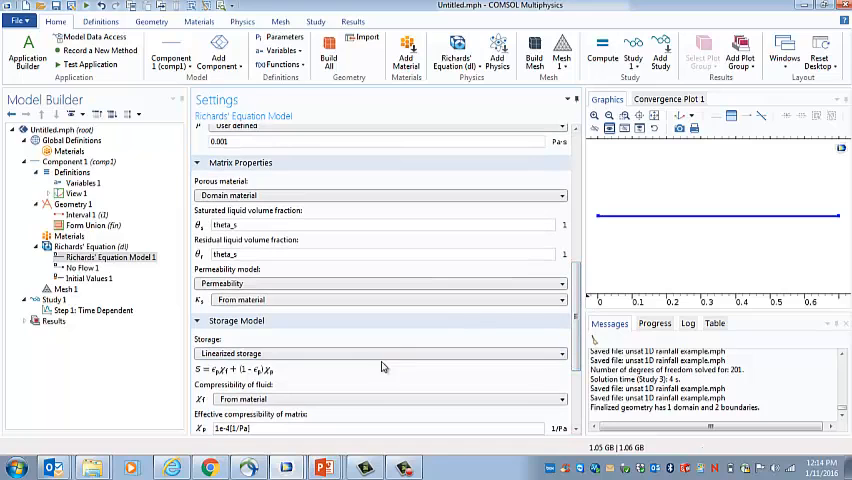
scroll(down, 3)
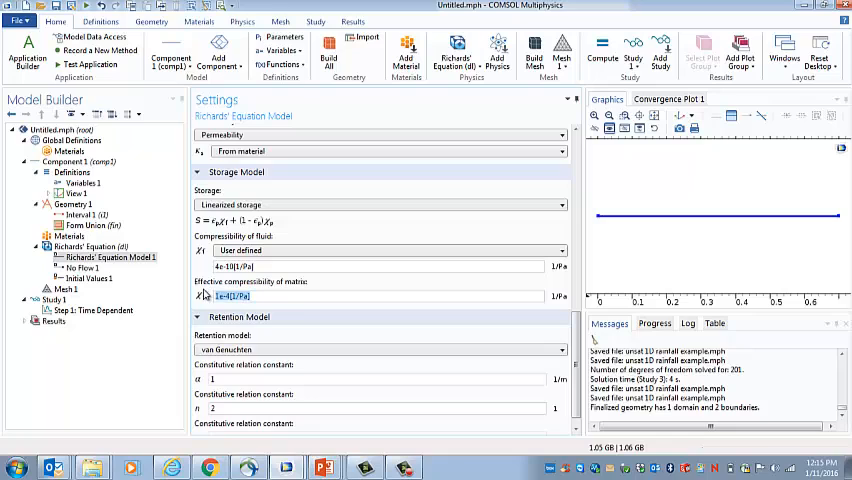
text(soil_compress)
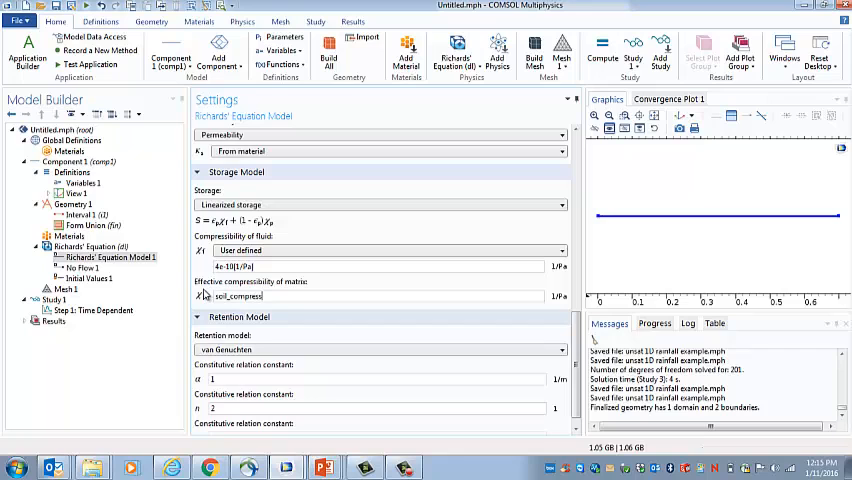
click(82, 183)
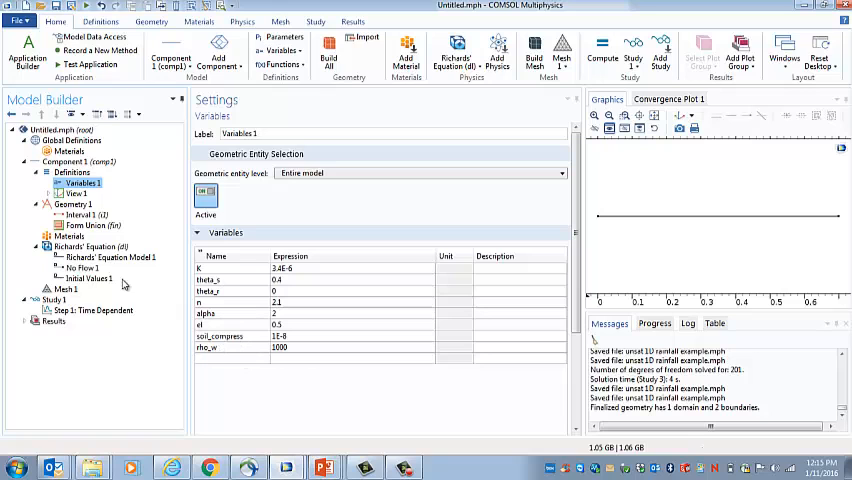
- Set the retention model constants alpha and n/l from the alpha and el variables
click(111, 257)
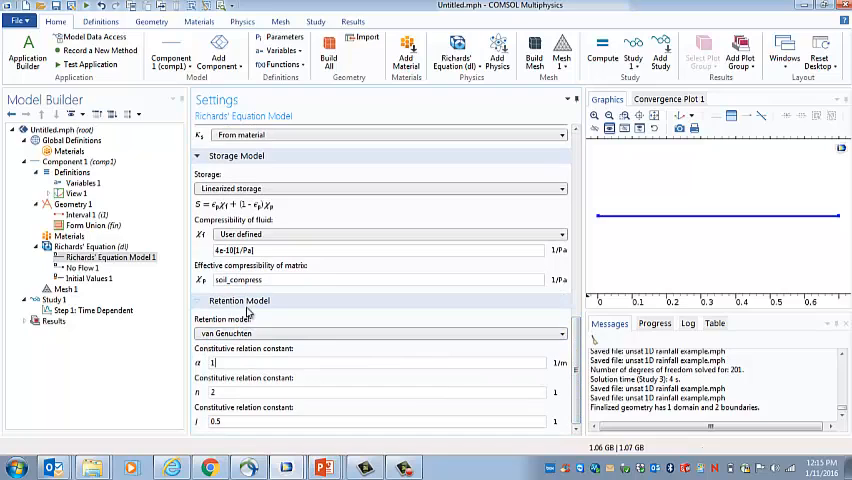
text(alpha)
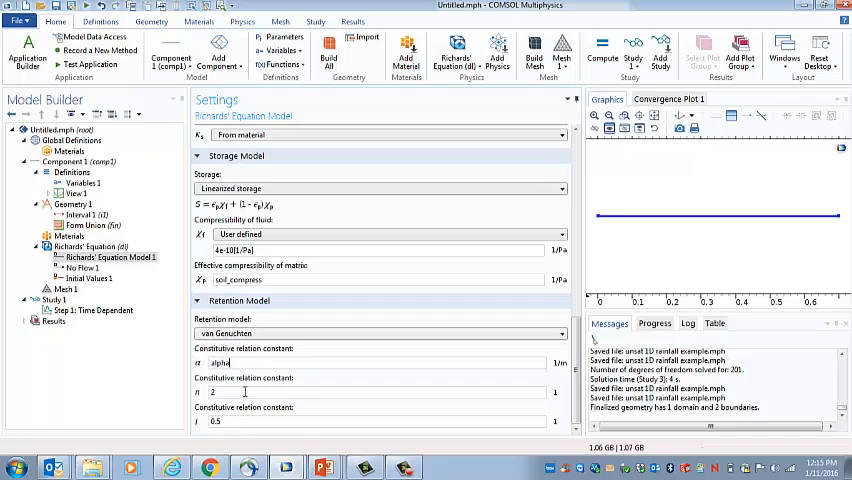
click(350, 420)
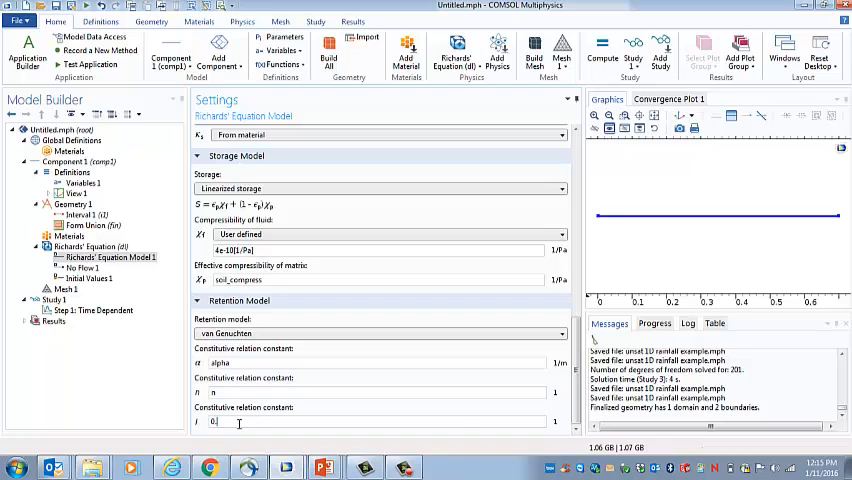
text(el)
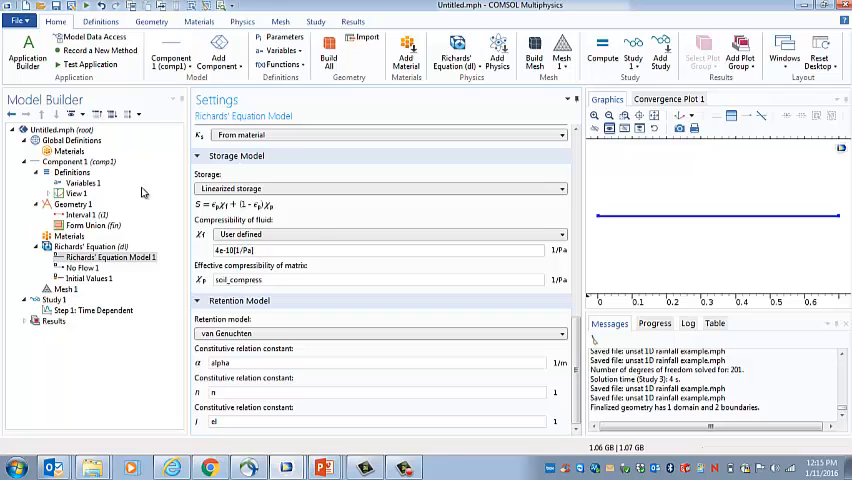
click(81, 183)
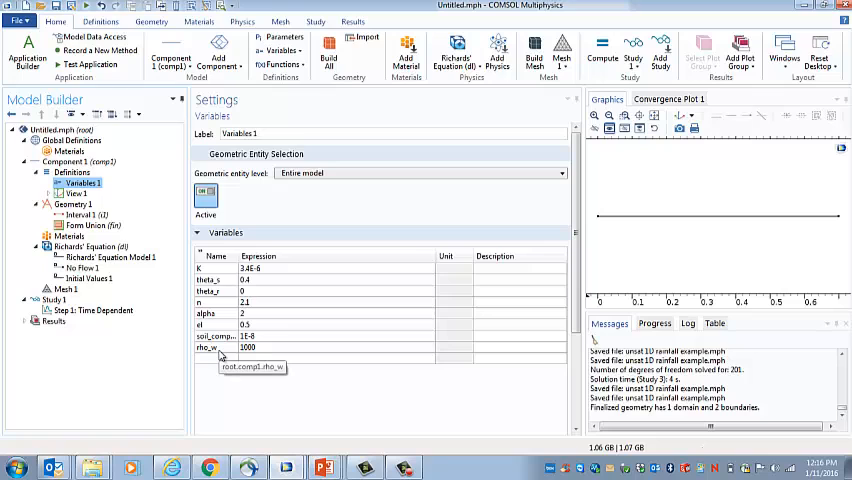
- Add visc=0.001 and reference rho_w for density and visc for dynamic viscosity in the fluid properties
click(108, 257)
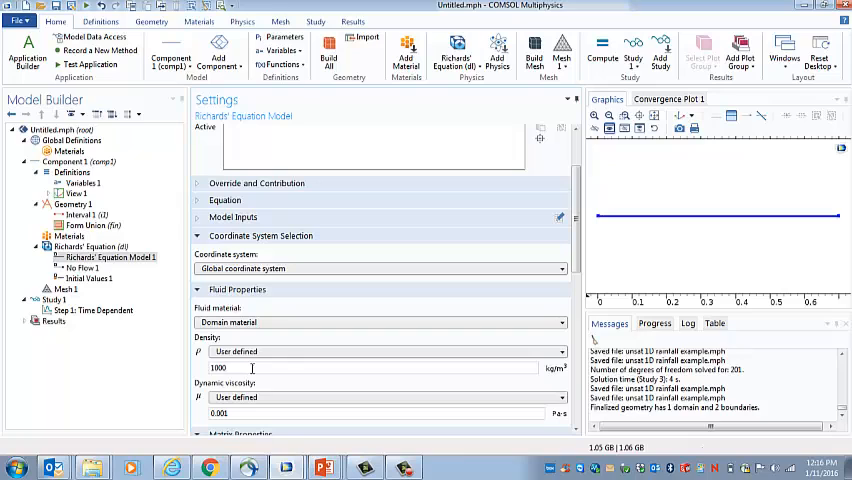
text(rho_w)
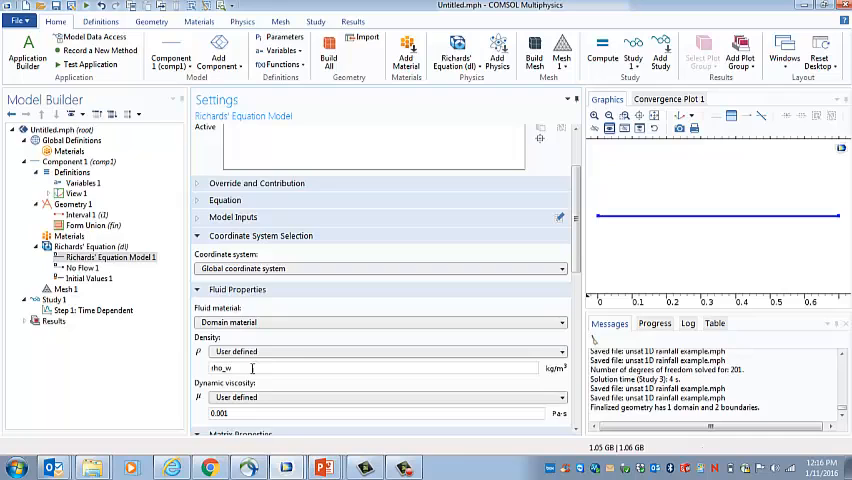
click(80, 183)
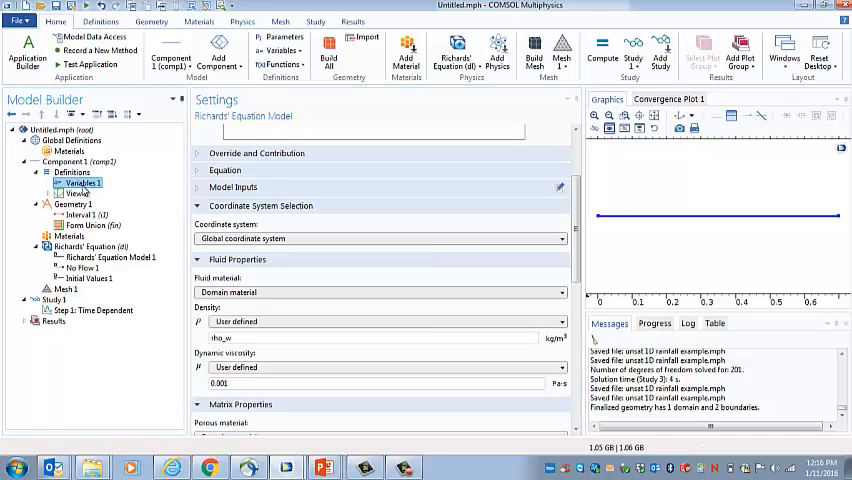
click(80, 184)
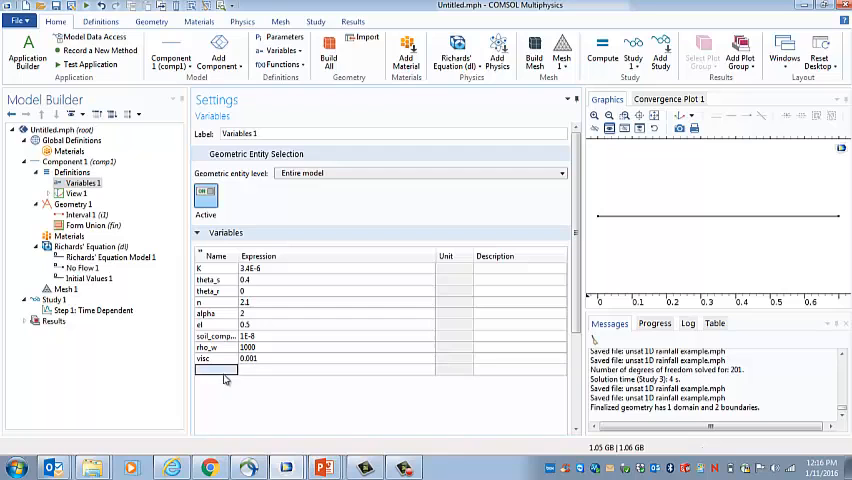
click(110, 257)
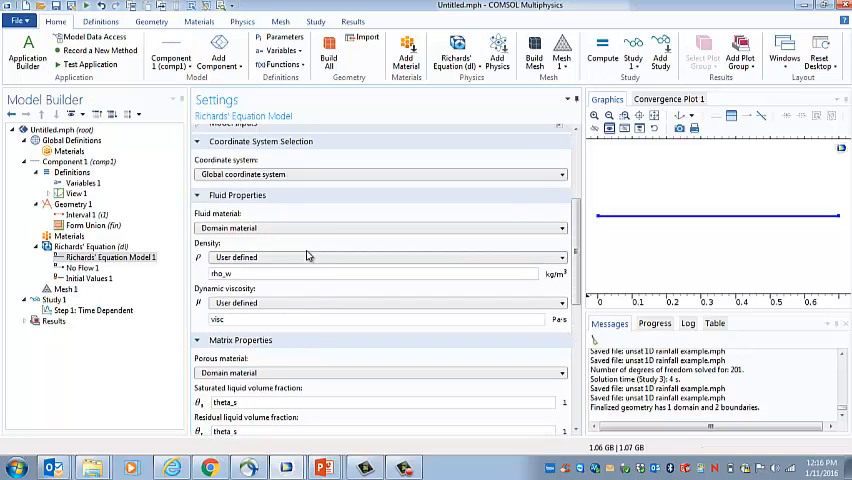
scroll(down, 3)
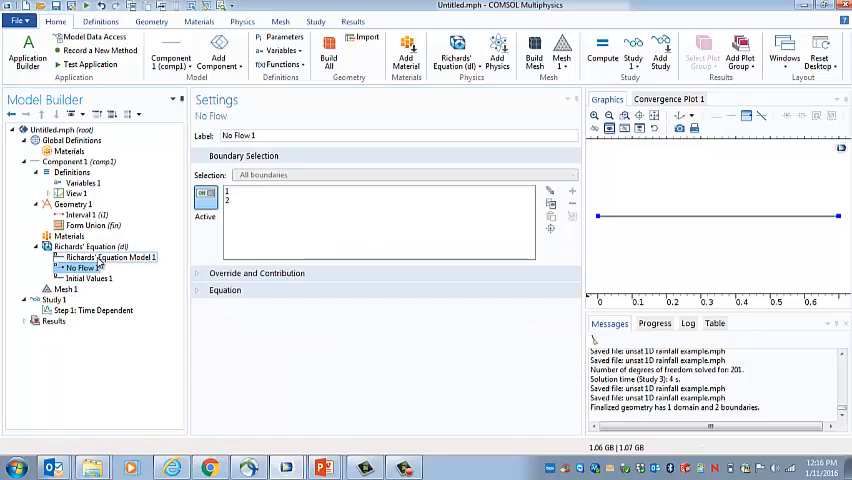
- Add a Mass Flux boundary condition with inward mass flux 0 to the Richards' Equation interface
click(90, 246)
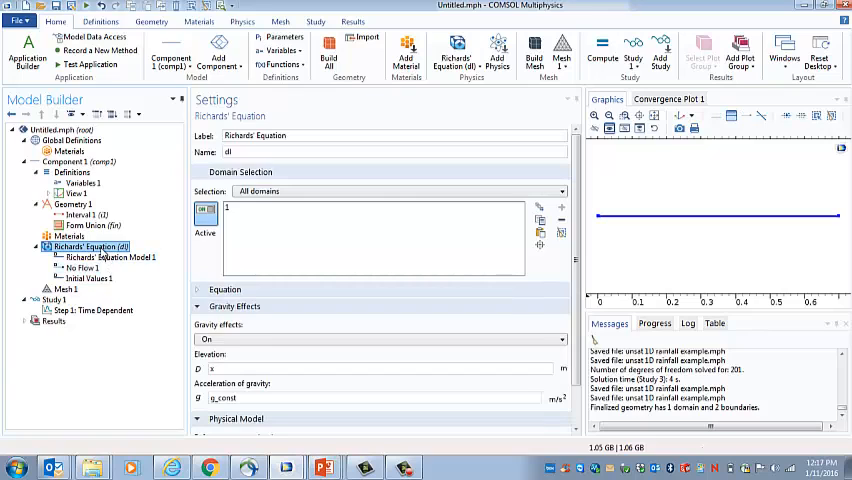
right_click(90, 247)
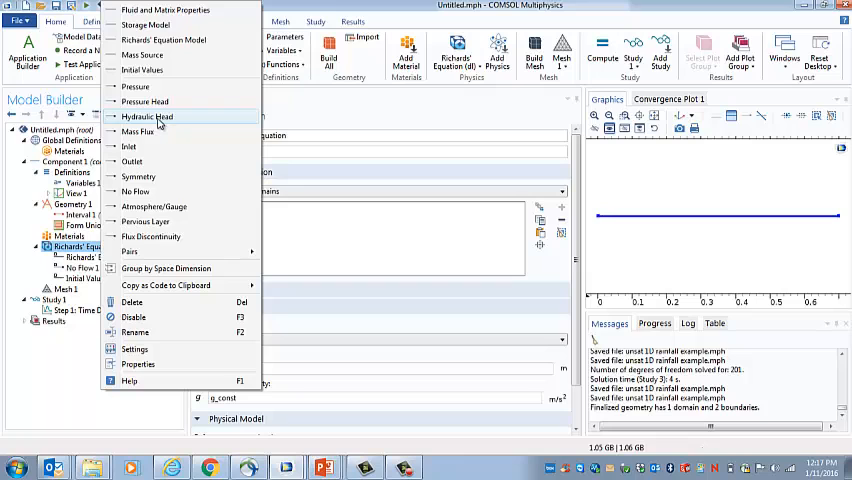
click(137, 131)
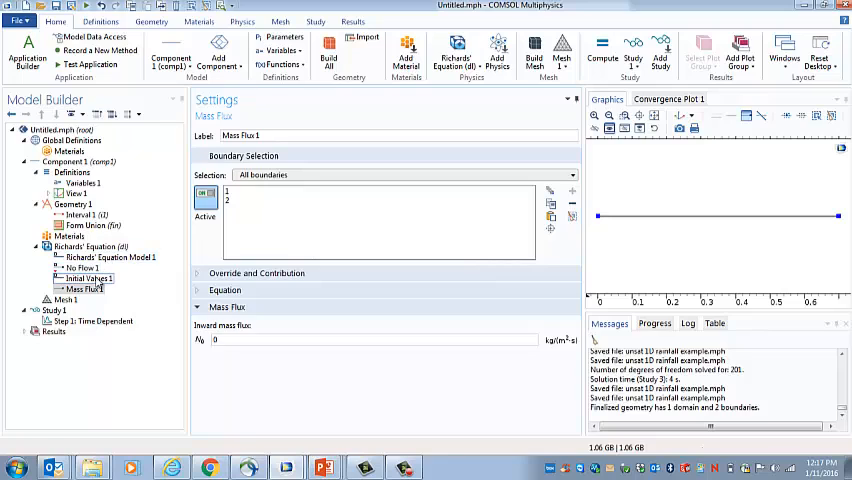
click(89, 279)
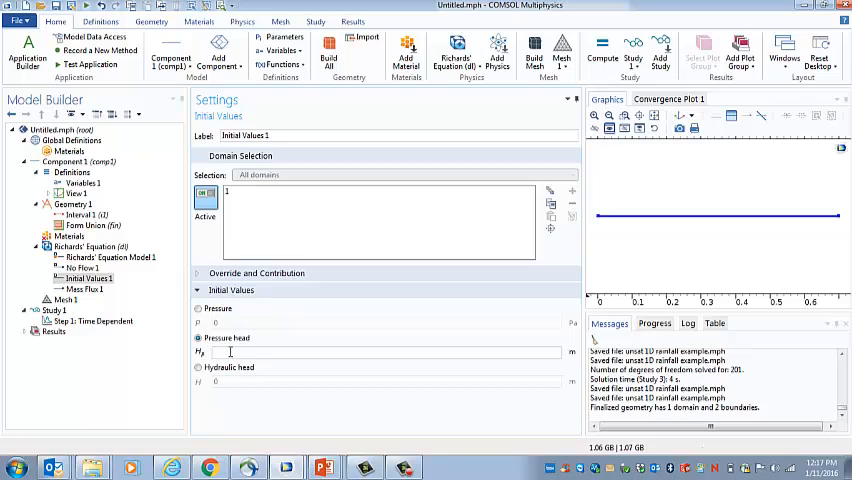
- Set the initial values to a pressure of -1000 Pa and compute Study 1 for a pressure plot
text(-1000)
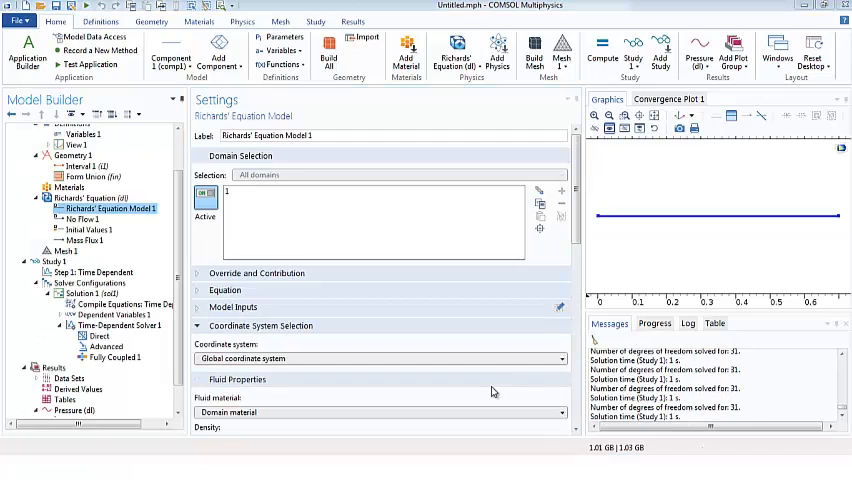
click(86, 229)
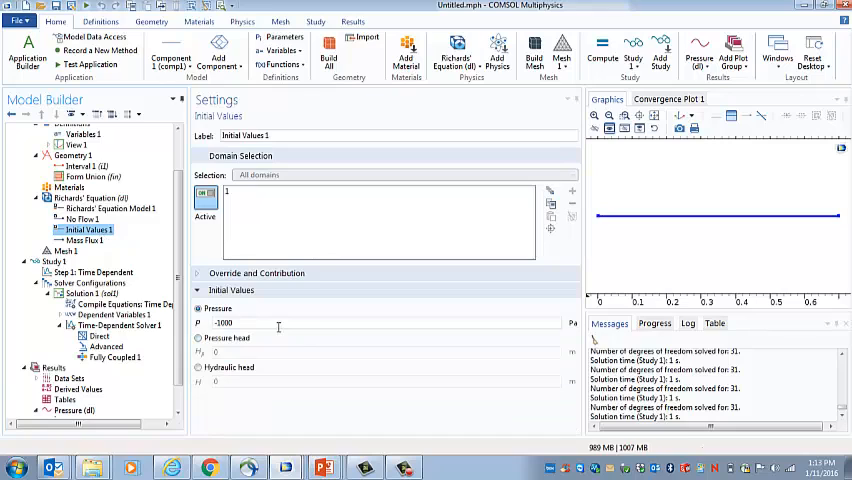
triple_click(222, 322)
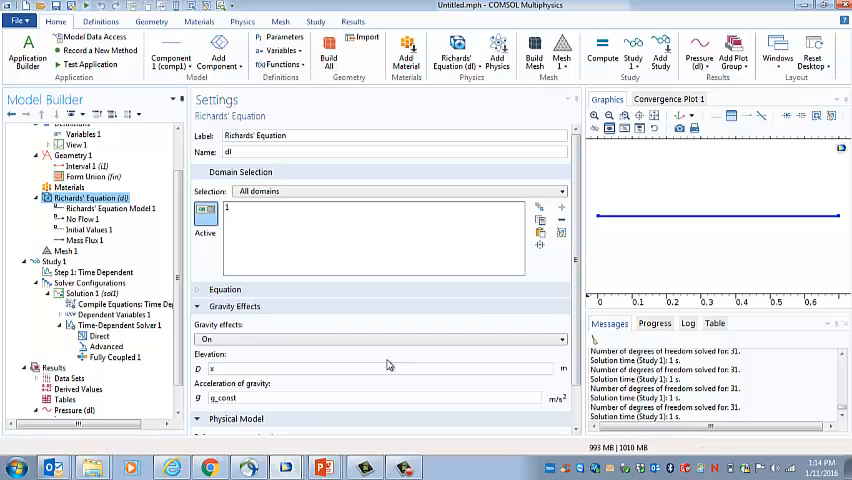
- Review the gravity effects and reference pressure, then show the Time Dependent step's output times to 10000 s
click(380, 339)
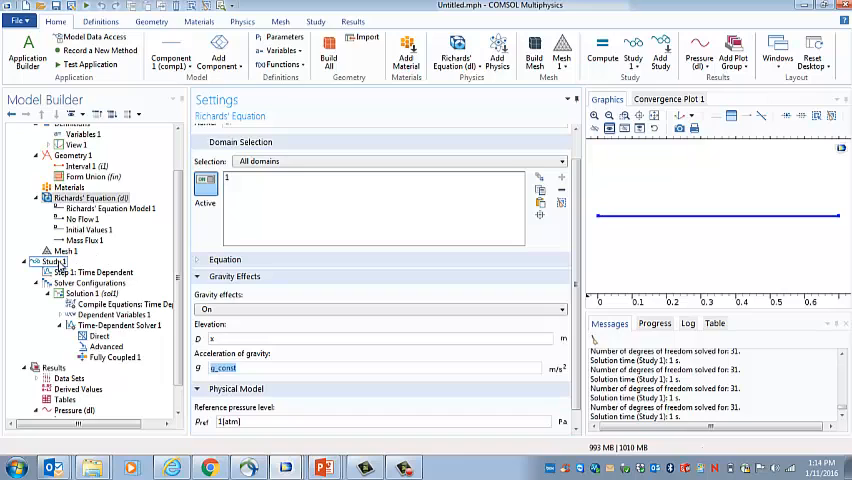
click(55, 261)
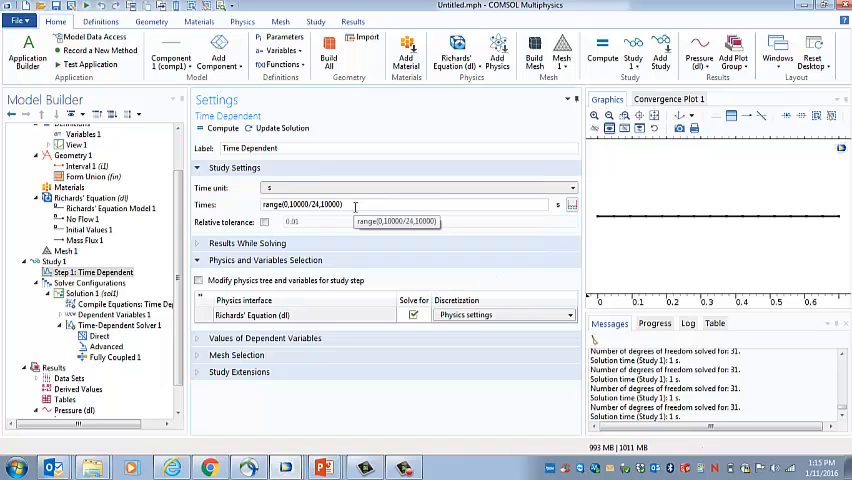
- Check the Physics-controlled Normal mesh and the study output times for the recomputed pressure curves
click(62, 240)
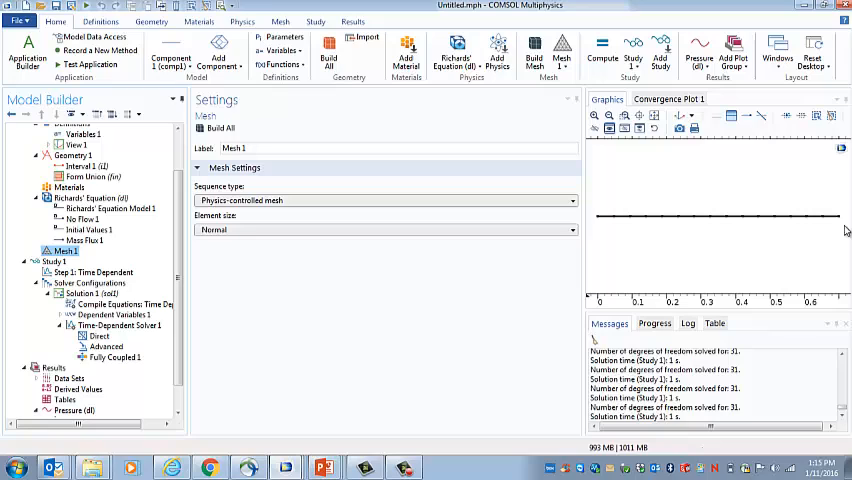
mouse_move(845, 226)
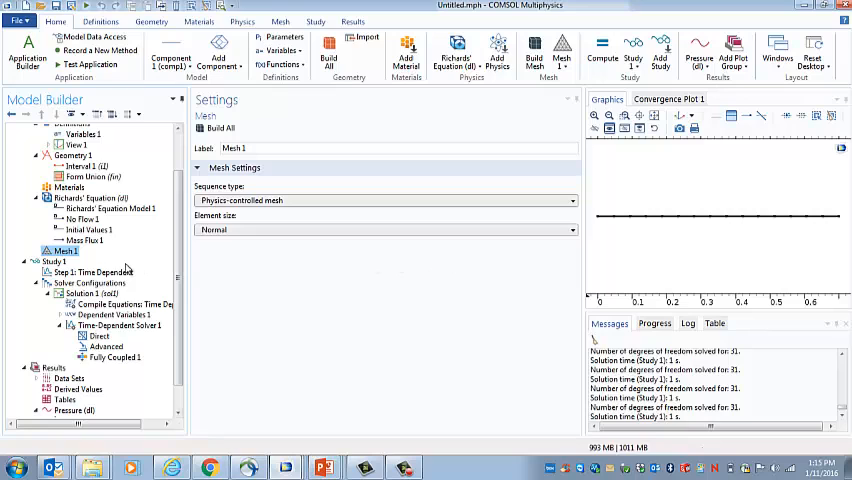
click(62, 261)
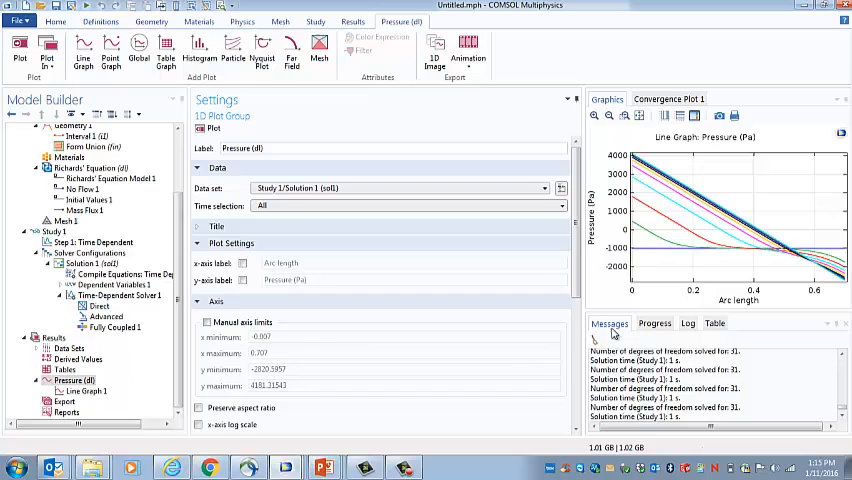
- Set the pressure line graph's x-Axis Data to the expression x and re-plot
scroll(down, 3)
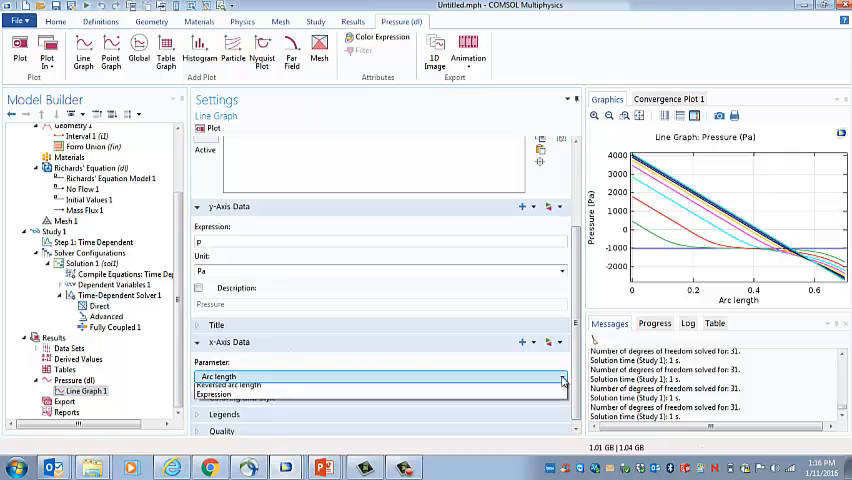
click(230, 394)
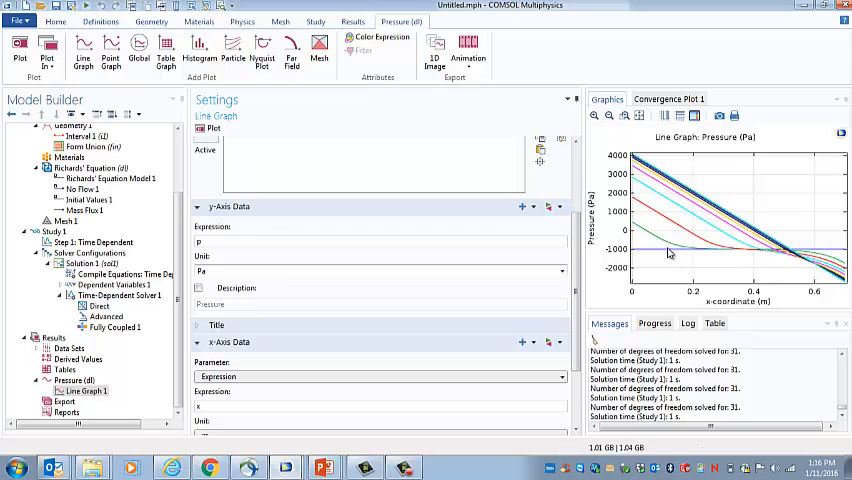
mouse_move(673, 227)
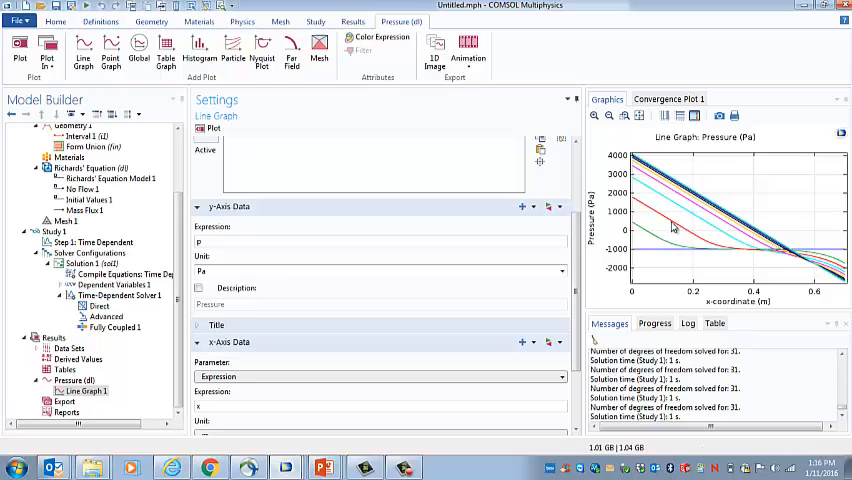
mouse_move(678, 190)
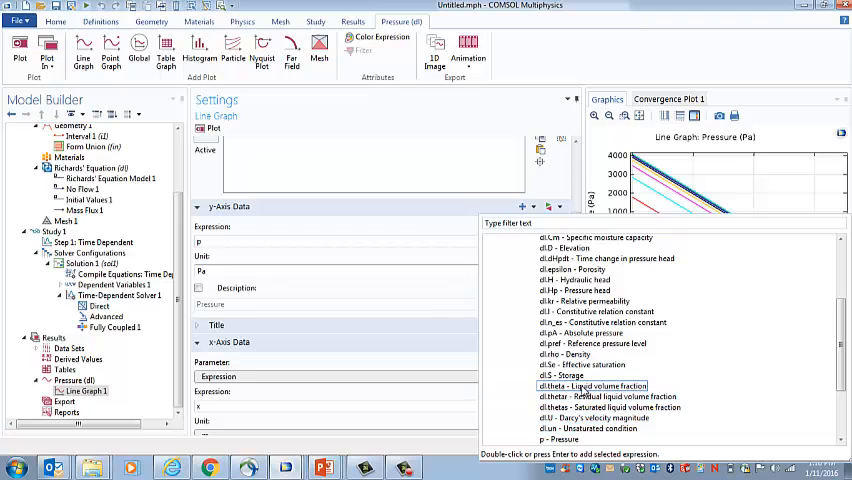
- Make the line graph plot liquid volume fraction dl.theta against the x-coordinate
double_click(592, 386)
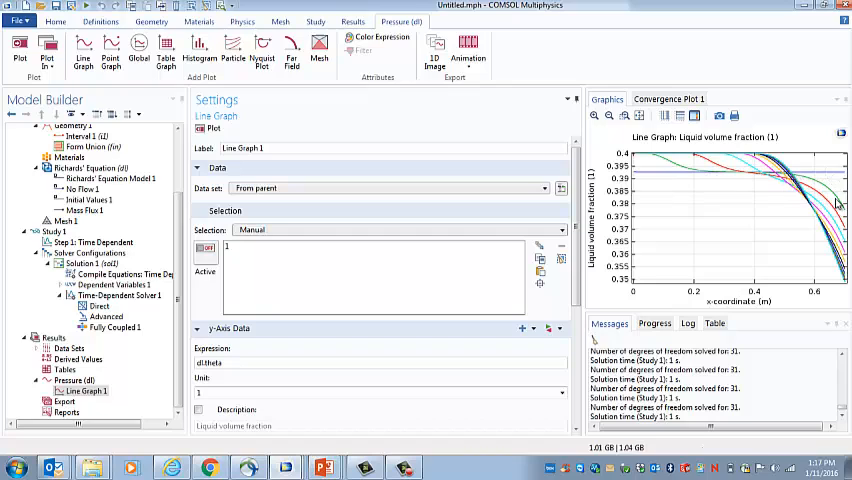
mouse_move(693, 234)
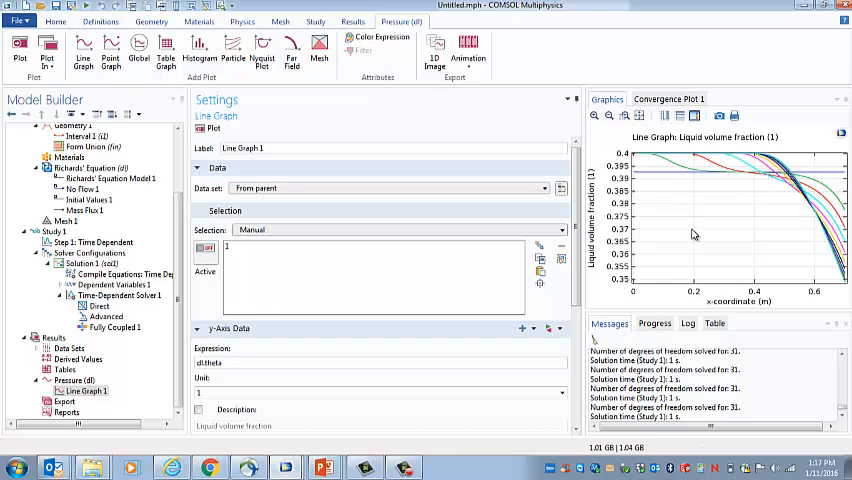
mouse_move(672, 180)
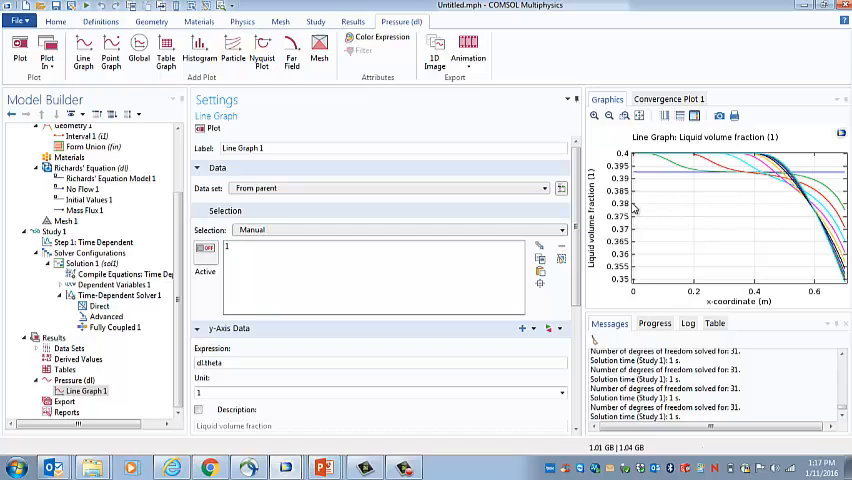
mouse_move(705, 158)
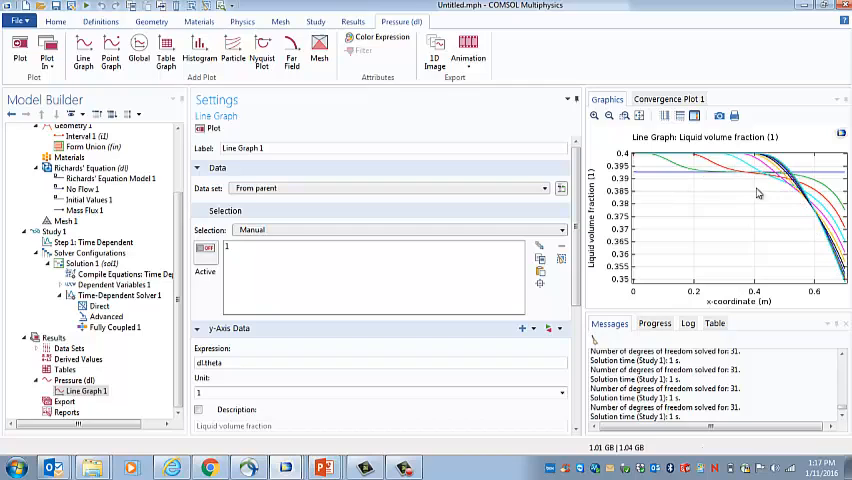
mouse_move(778, 175)
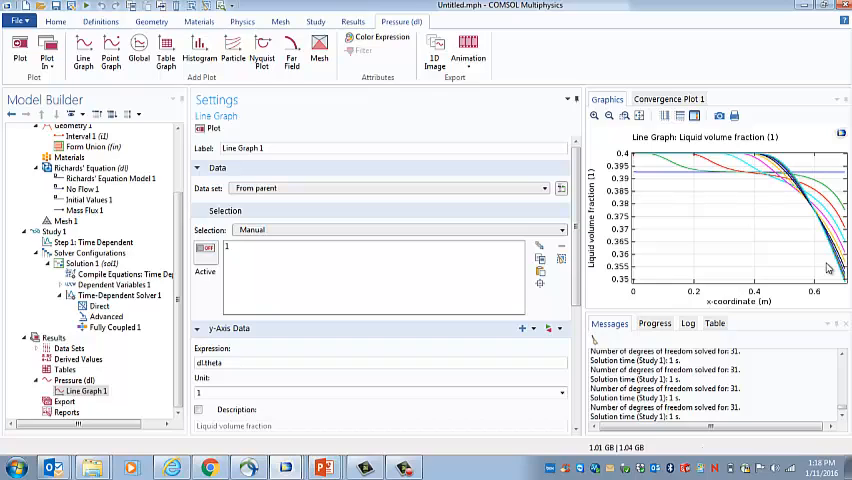
mouse_move(838, 272)
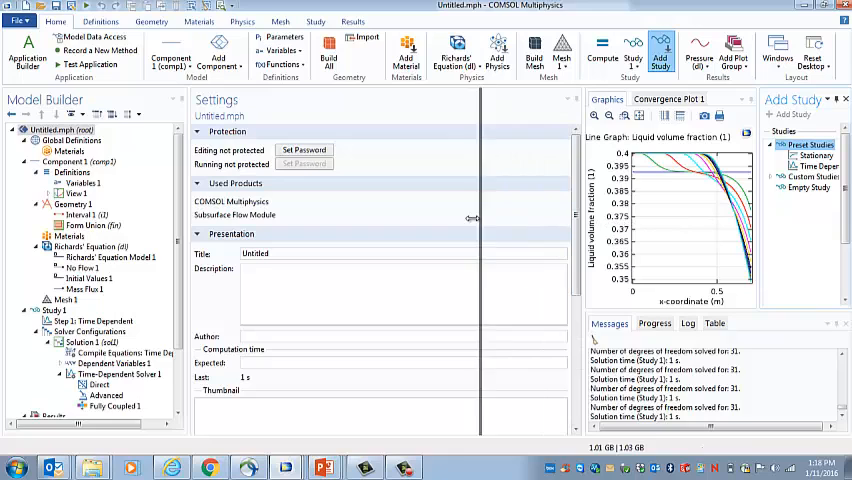
- Add a Time Dependent Study 2 with output times from 0 to 1E5 s in 50 values
click(662, 166)
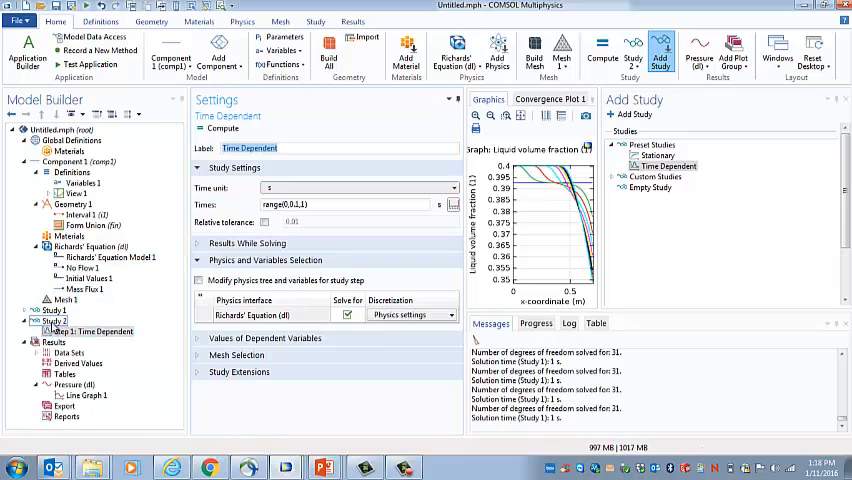
click(454, 188)
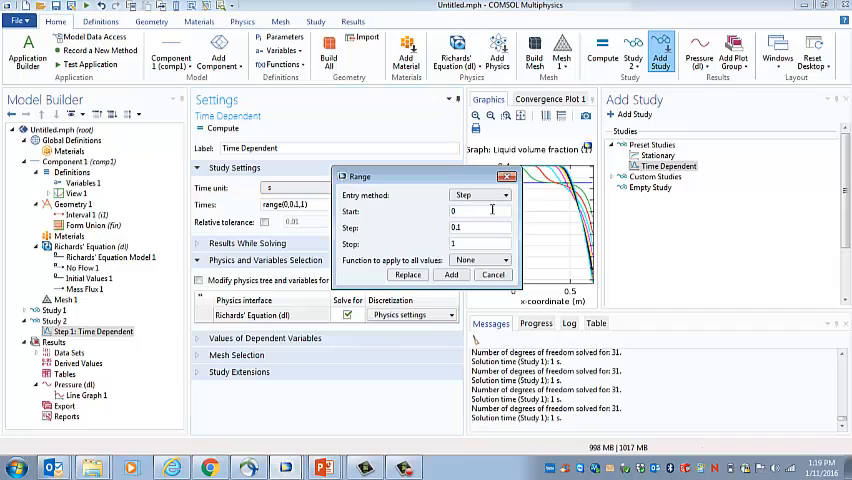
click(509, 195)
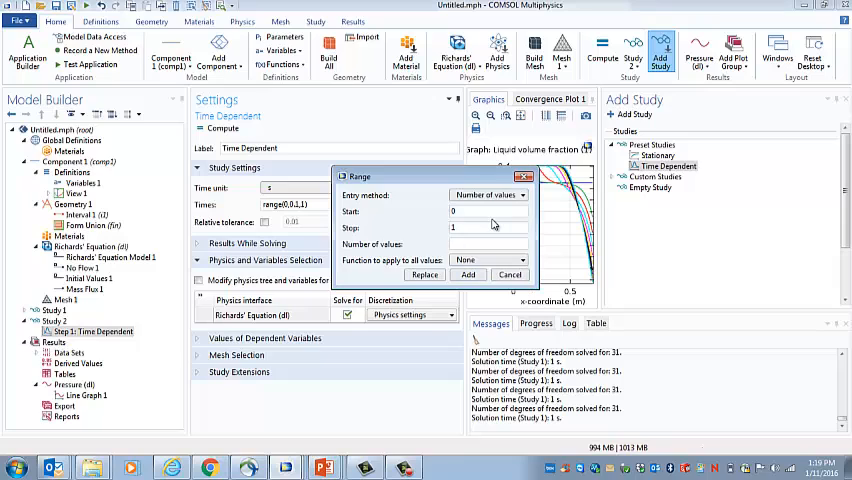
click(485, 227)
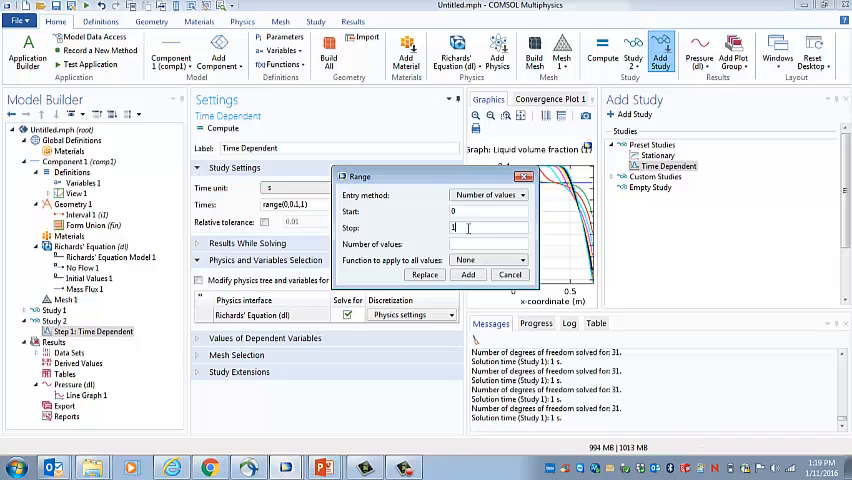
text(50)
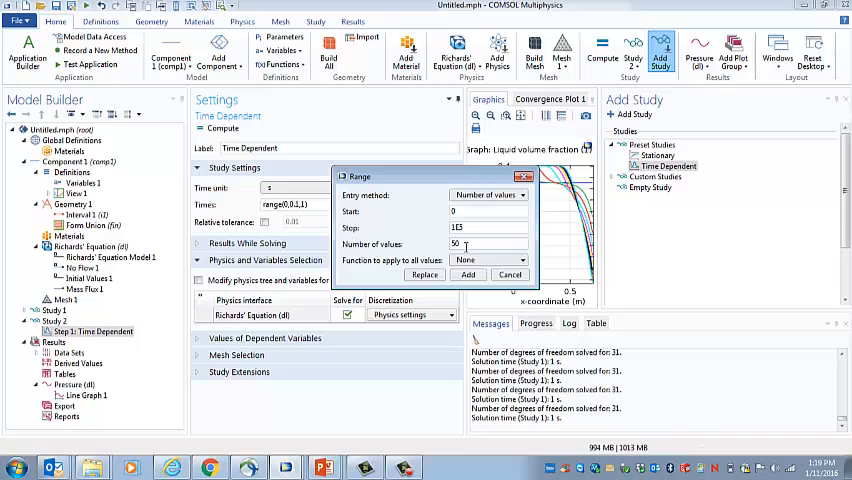
click(467, 274)
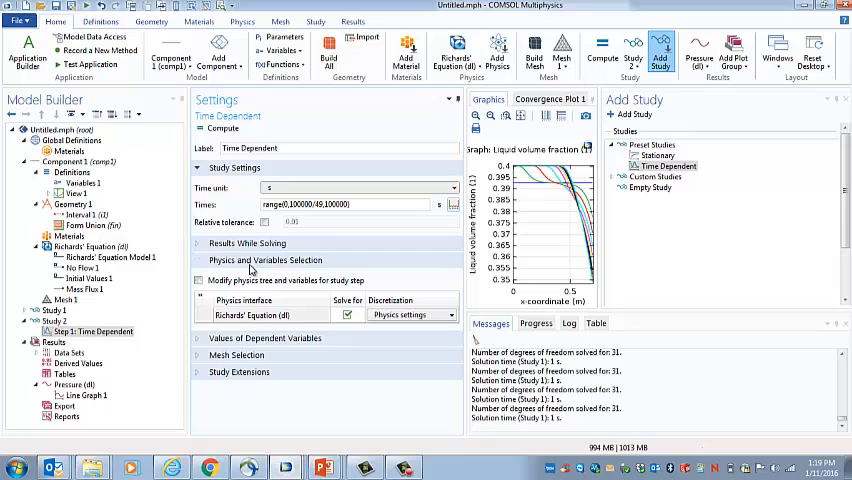
- Set Values of Dependent Variables to user-controlled Solution from Study 1, Time Dependent
click(82, 331)
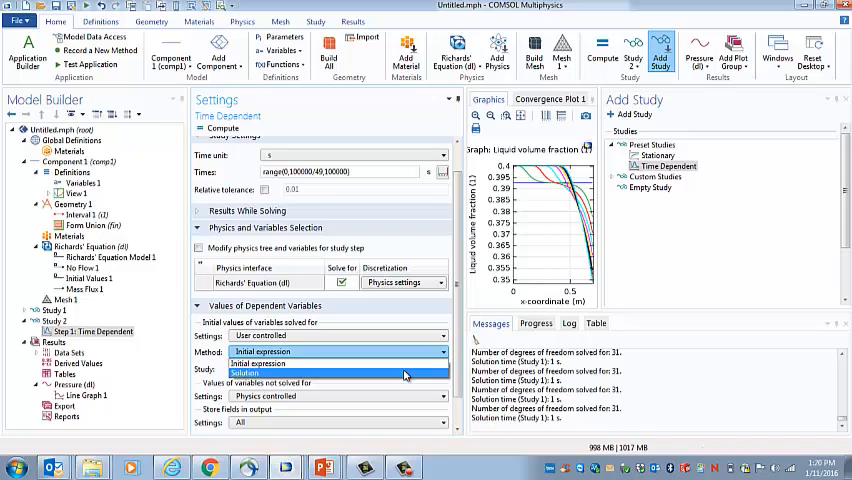
click(340, 374)
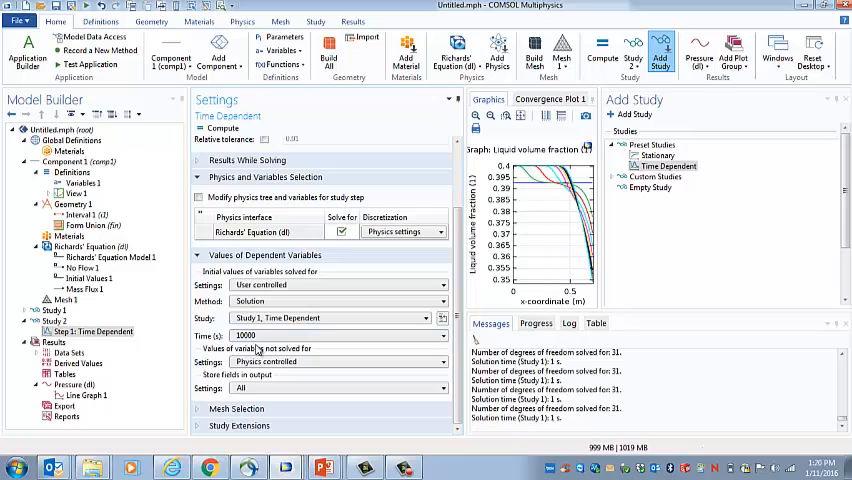
click(55, 320)
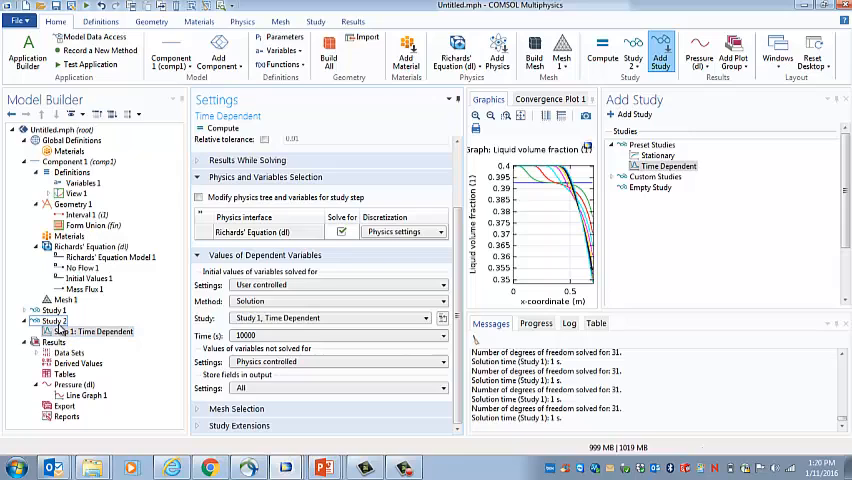
click(100, 331)
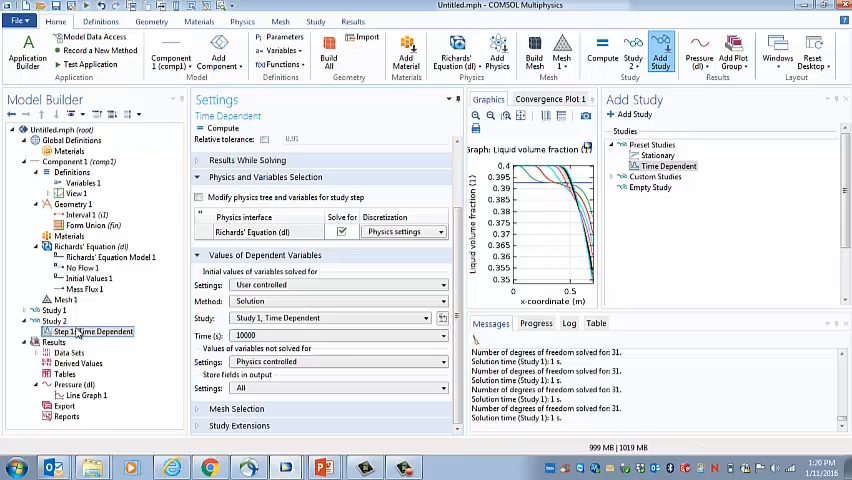
click(85, 247)
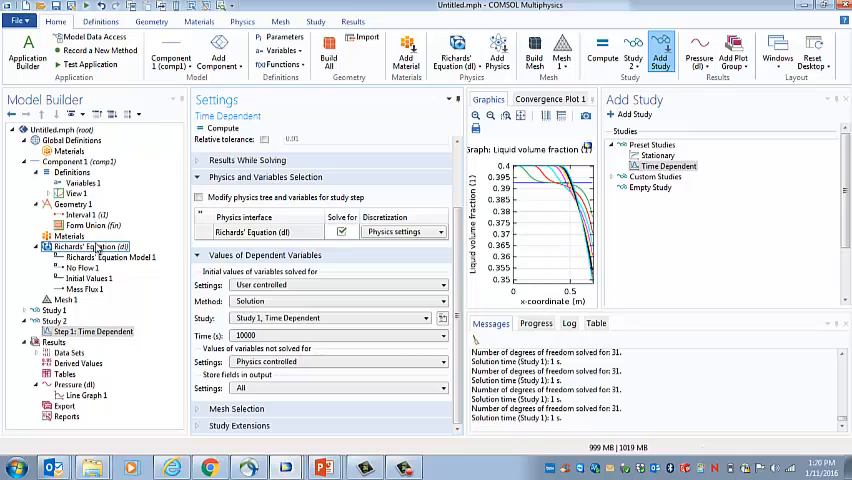
- Add a Pressure condition under Richards' Equation and restrict its selection to boundary 1
right_click(75, 246)
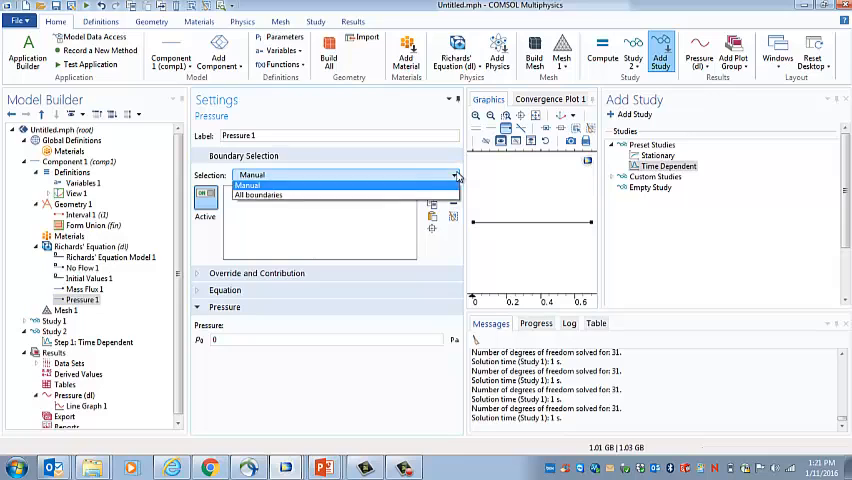
click(258, 194)
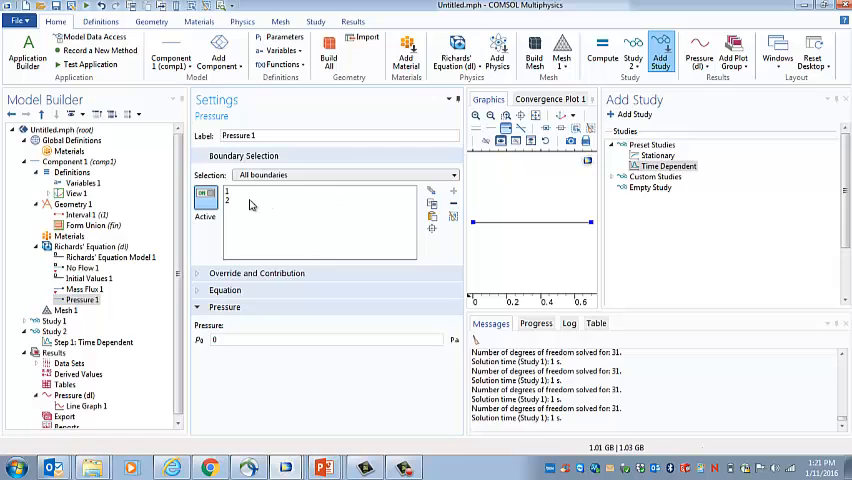
click(345, 175)
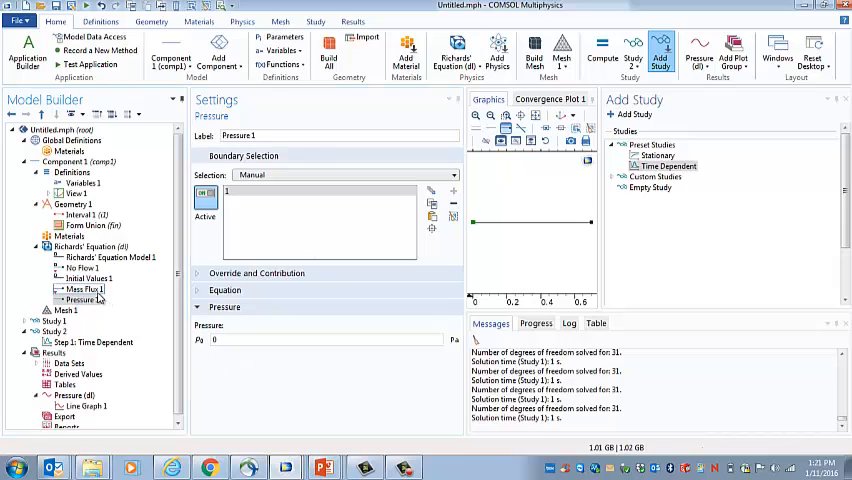
- Check Pressure 1 overrides the mass flux at boundary 1 with p0 = 0 Pa, then compute Study 2
click(84, 289)
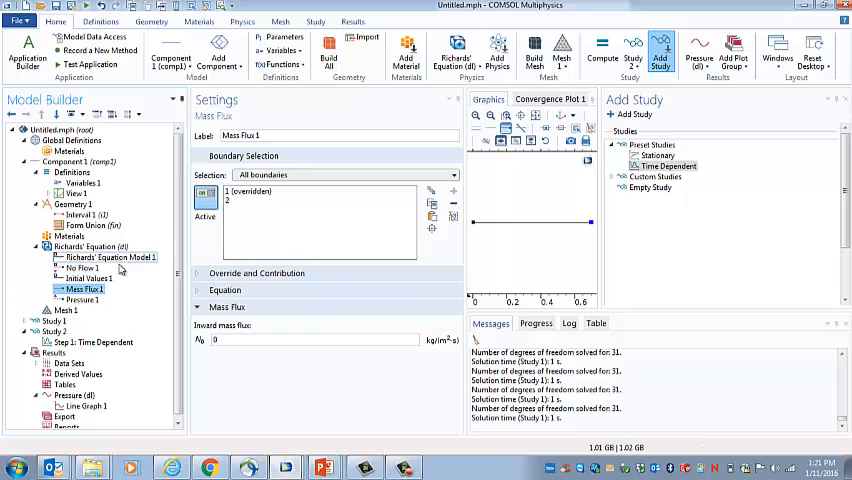
click(82, 299)
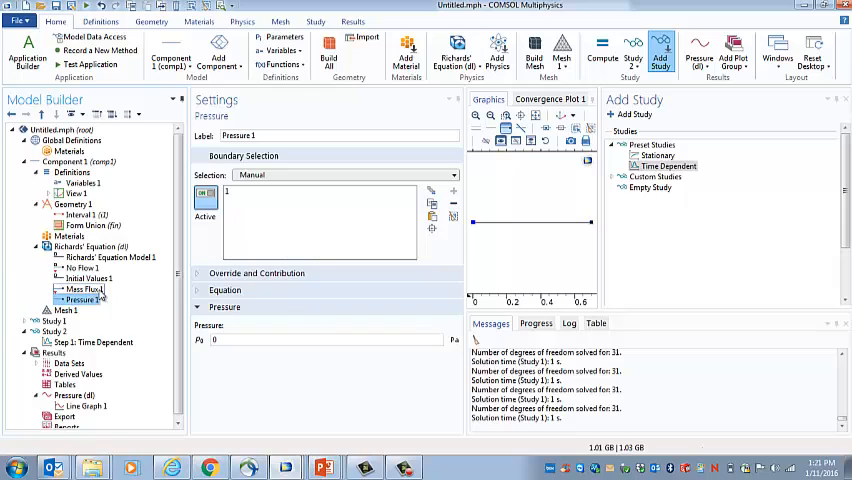
click(82, 289)
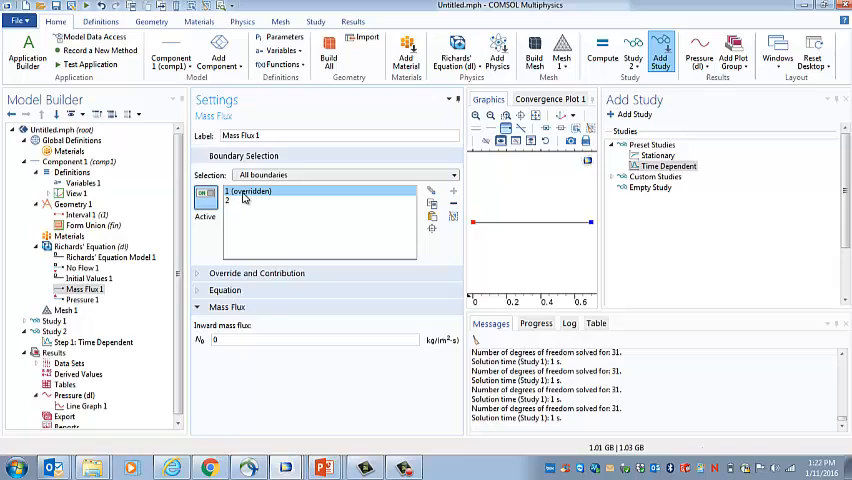
click(82, 299)
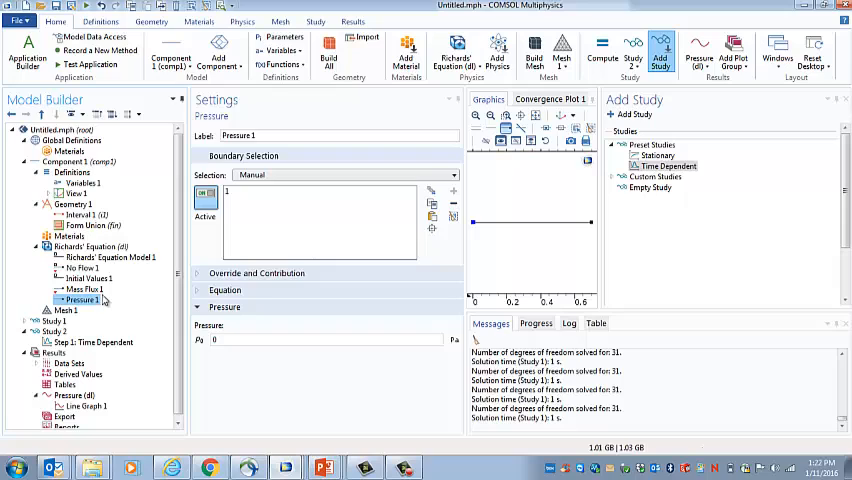
click(82, 300)
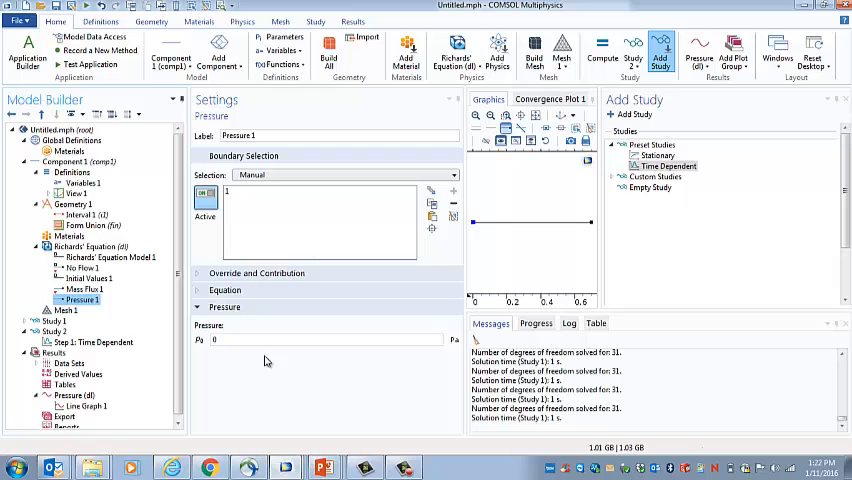
click(55, 331)
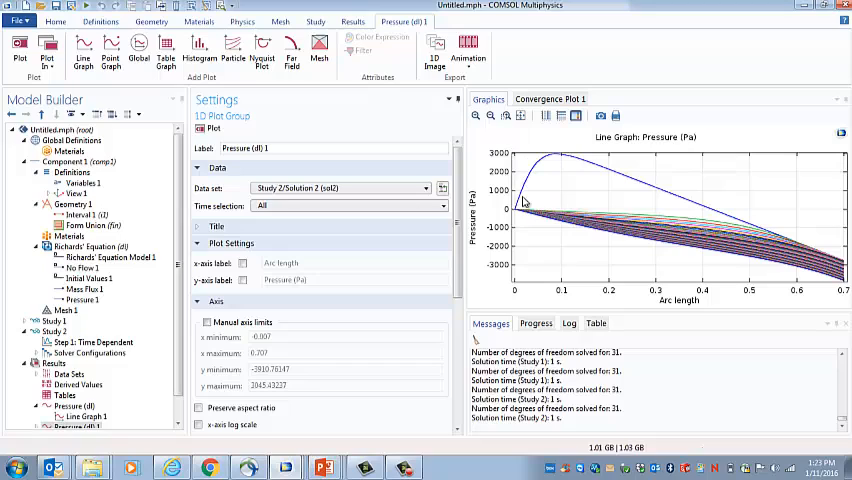
mouse_move(790, 272)
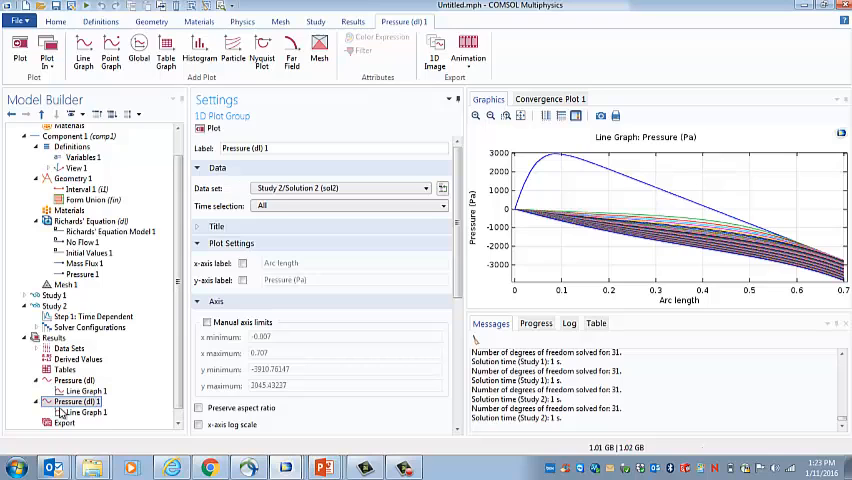
- Set the Study 2 line graph's y-Axis Data expression to dl.theta
click(85, 412)
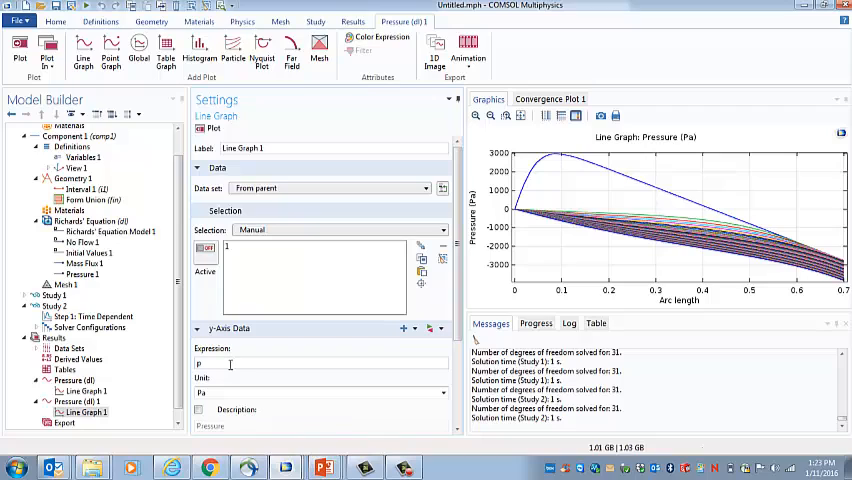
text(dl.theta)
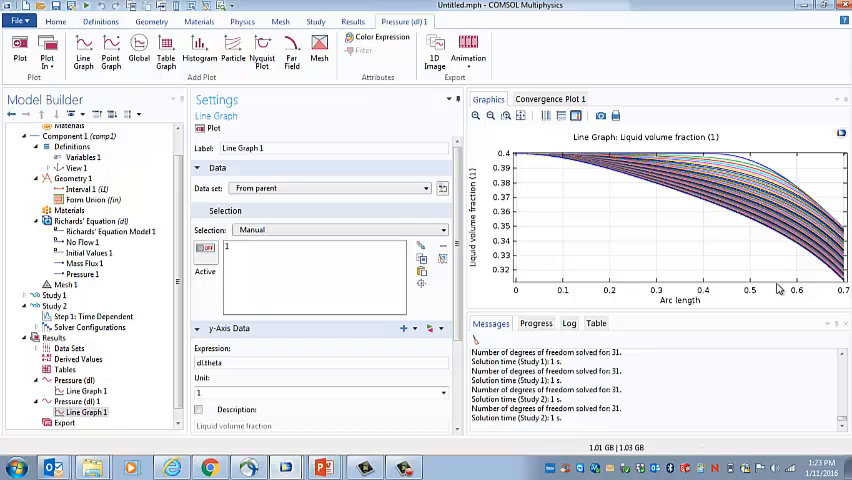
mouse_move(684, 239)
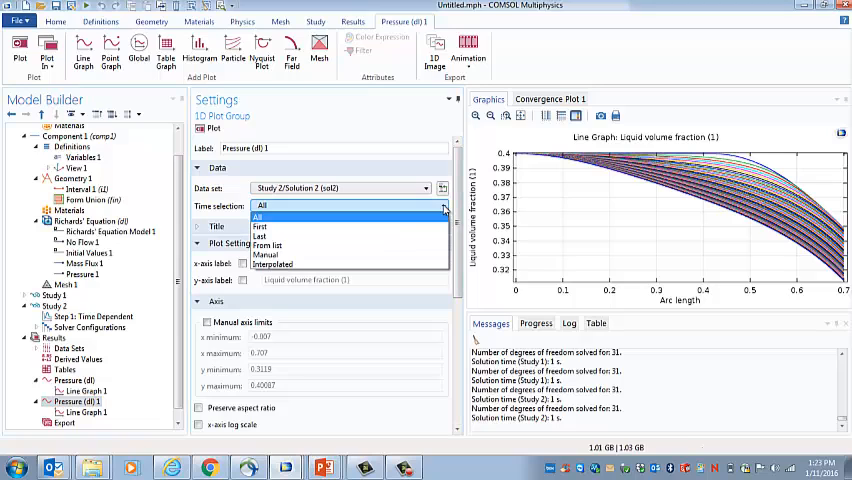
- Set the plot group's Time selection to Manual with range(1,5,50)
click(265, 254)
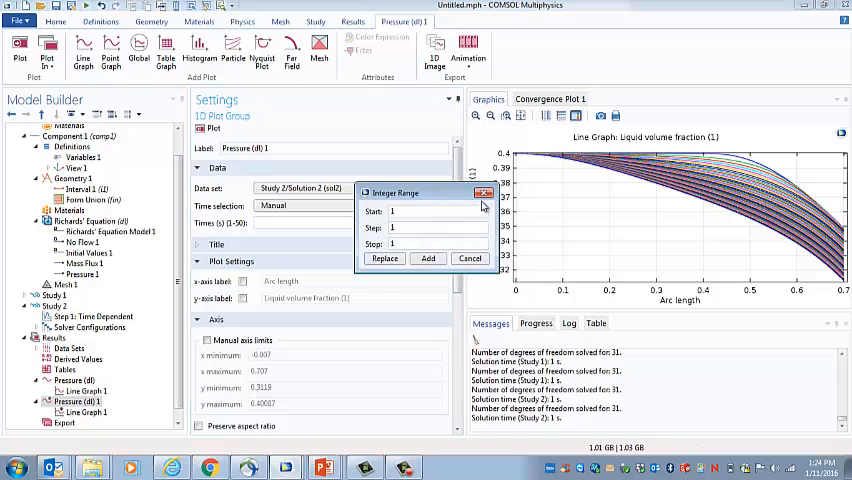
text(50))
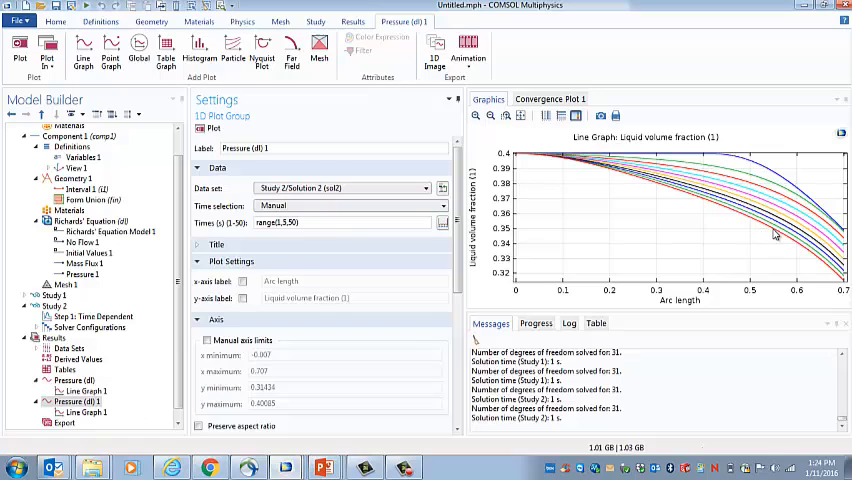
- Recompute Study 2 so the liquid volume fraction profiles update to about 0.24
click(89, 221)
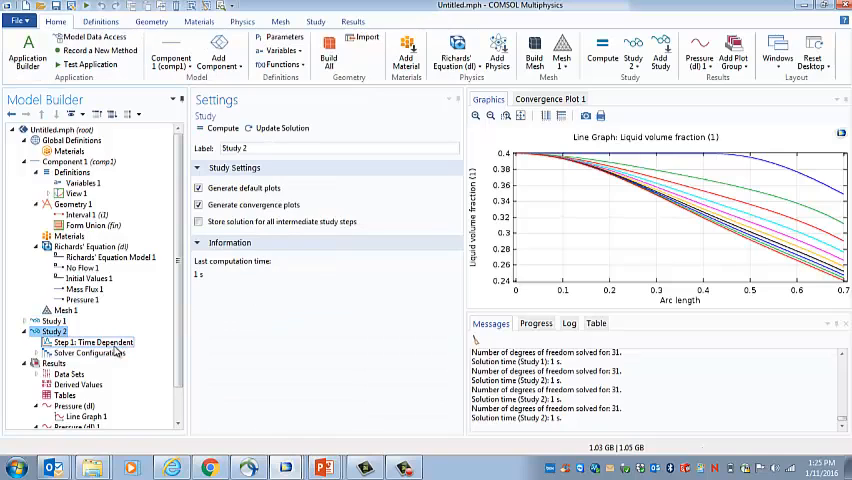
- Show the Mesh 1 settings for the 0.7 m column's physics-controlled mesh
click(94, 342)
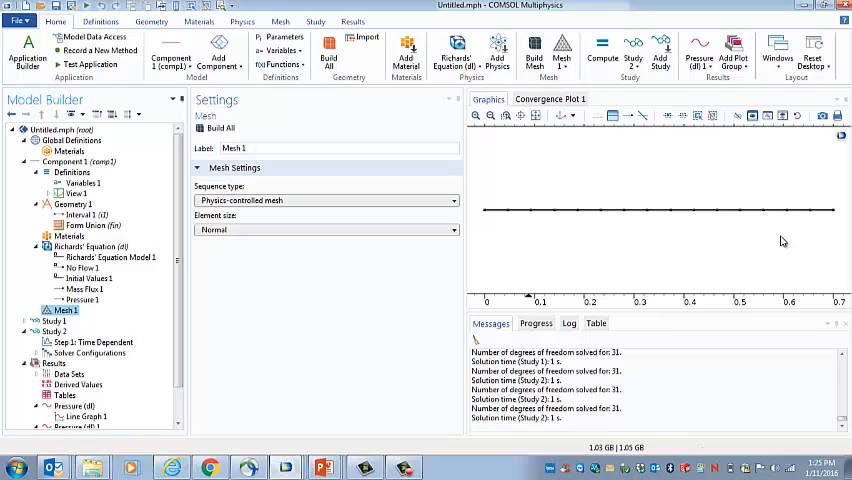
- Add an Edge node under Mesh 1 and a Distribution with 50 fixed elements
right_click(63, 310)
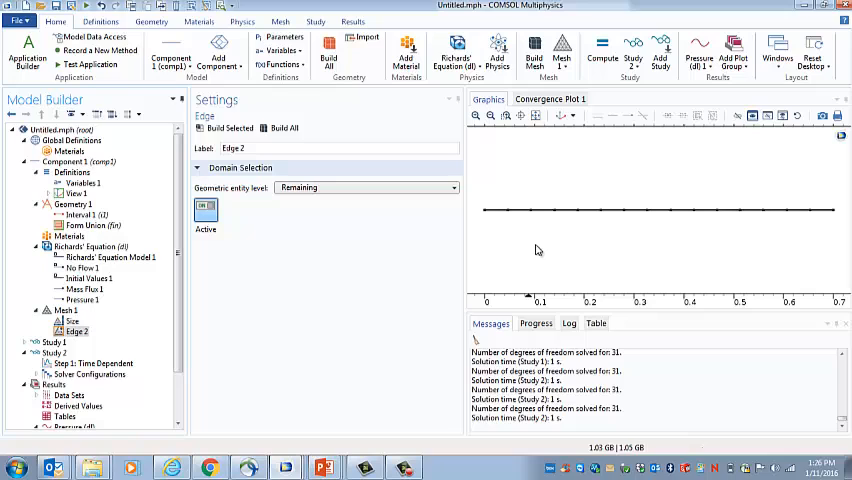
mouse_move(573, 281)
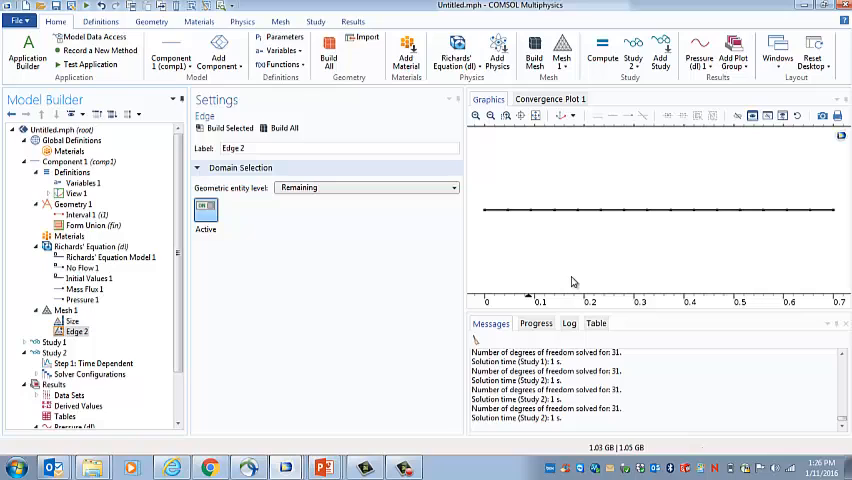
mouse_move(520, 252)
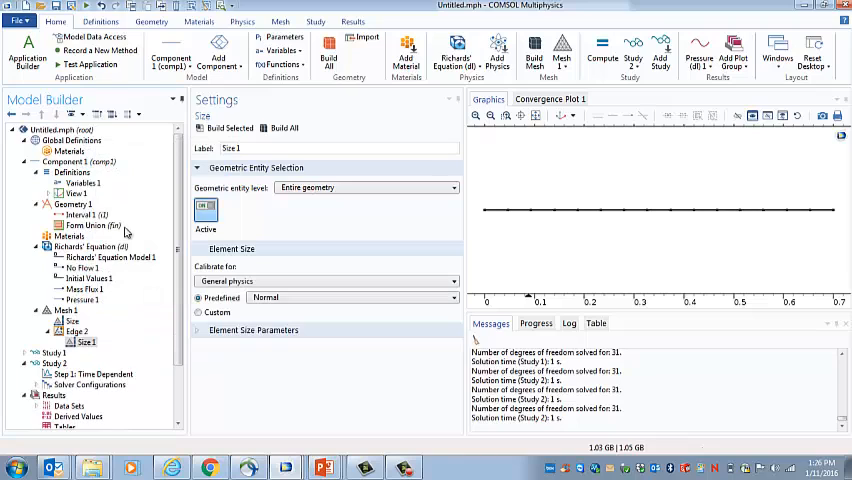
click(83, 342)
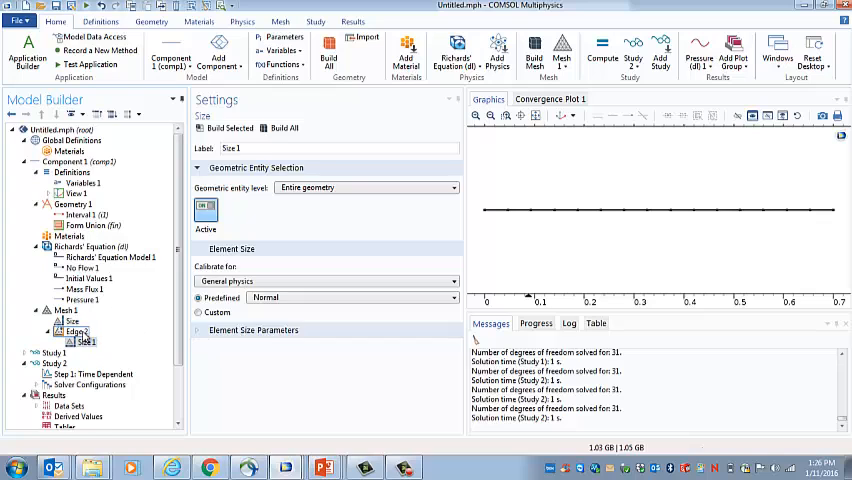
right_click(87, 341)
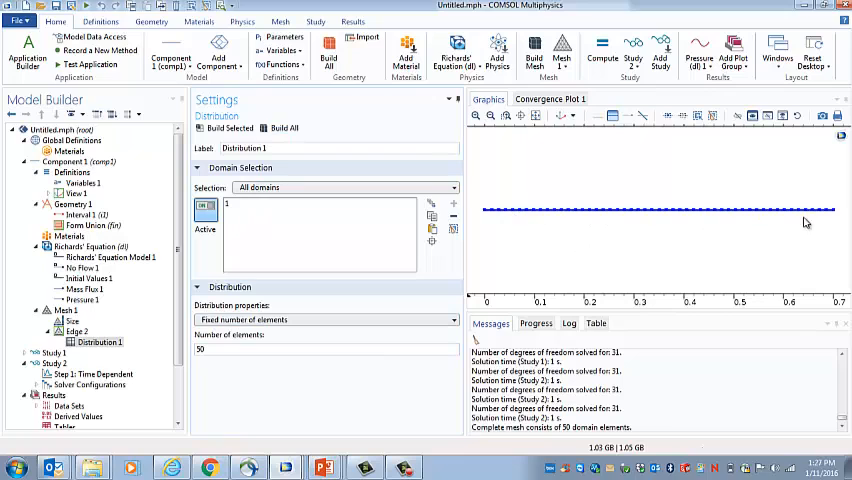
text(100)
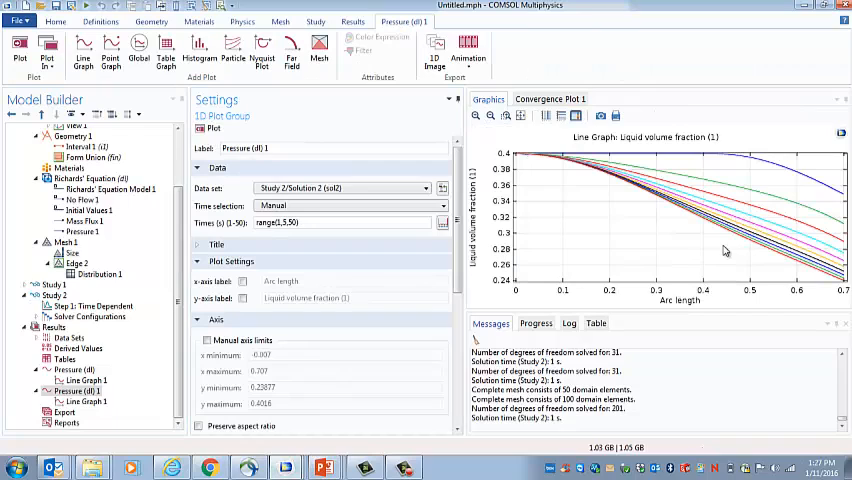
mouse_move(745, 265)
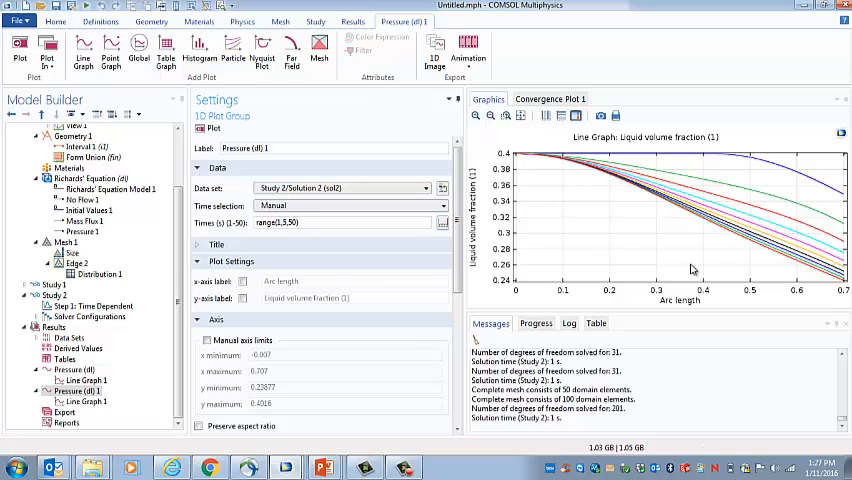
click(95, 306)
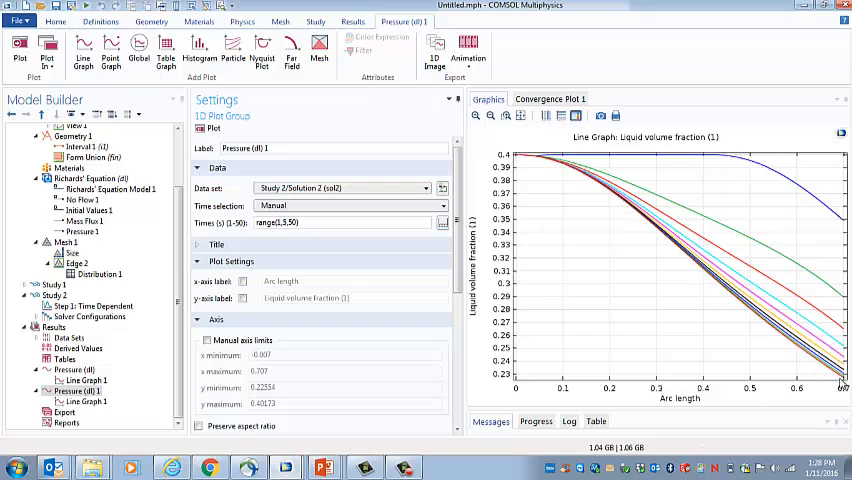
mouse_move(815, 362)
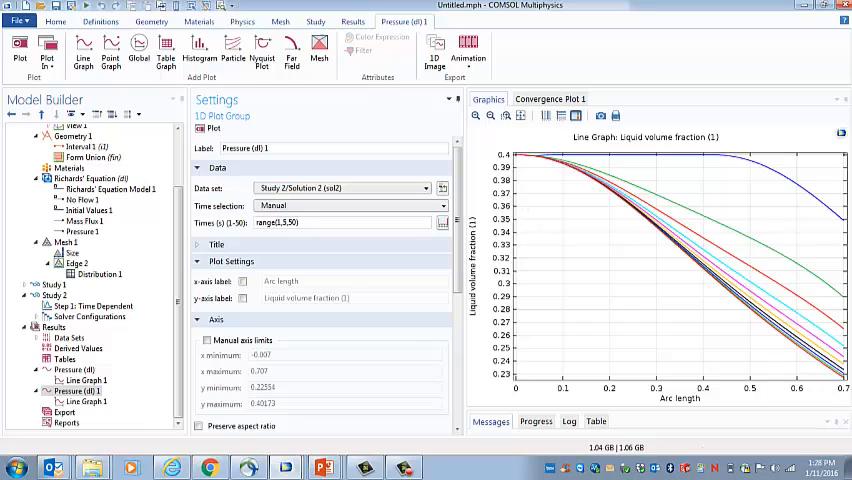
mouse_move(493, 397)
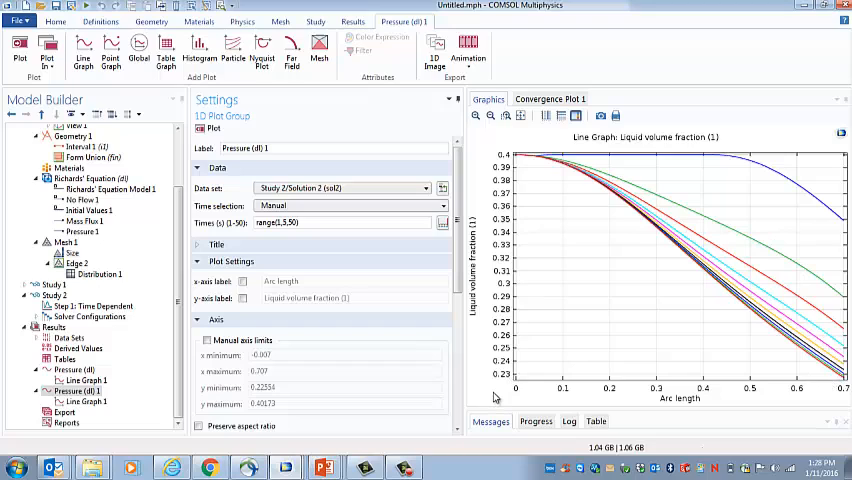